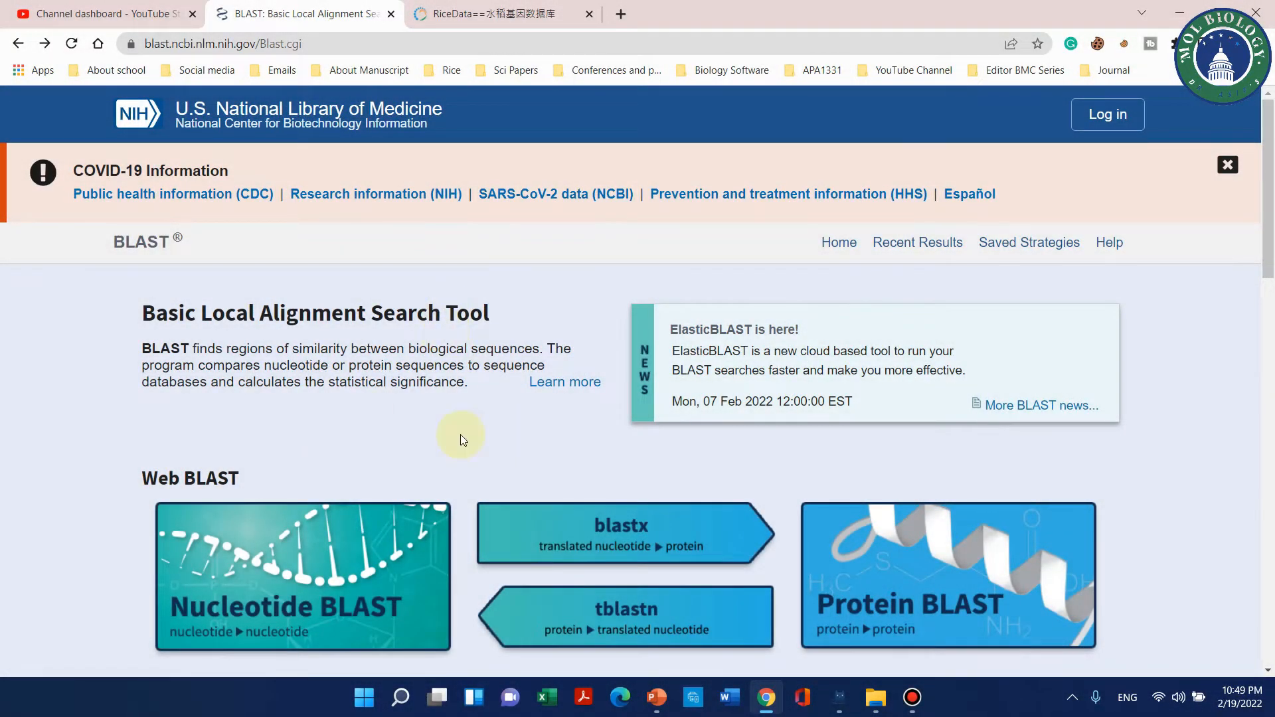
pyautogui.moveTo(383, 436)
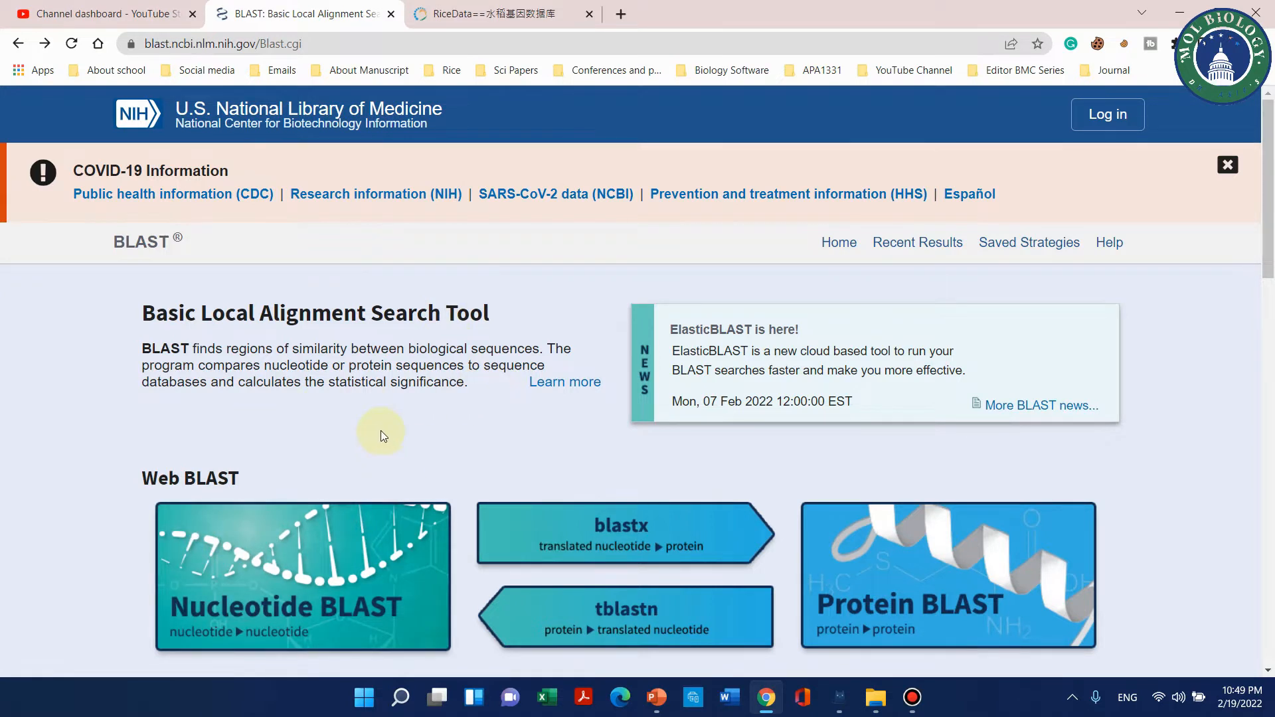
# Scroll the BLAST home page before heading to google.com in a new tab.
pyautogui.scroll(-3)
pyautogui.write('g')
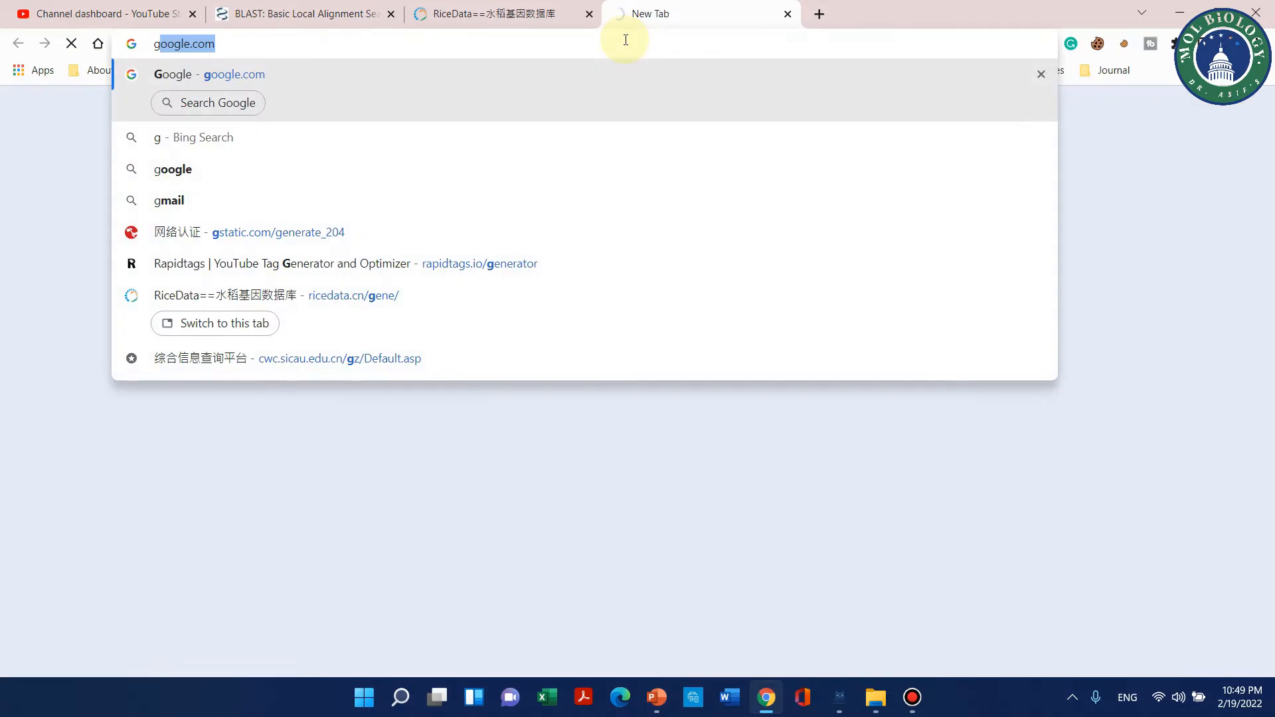
# Search Google for 'ncbi' and choose the 'ncbi blast' suggestion.
pyautogui.press('Return')
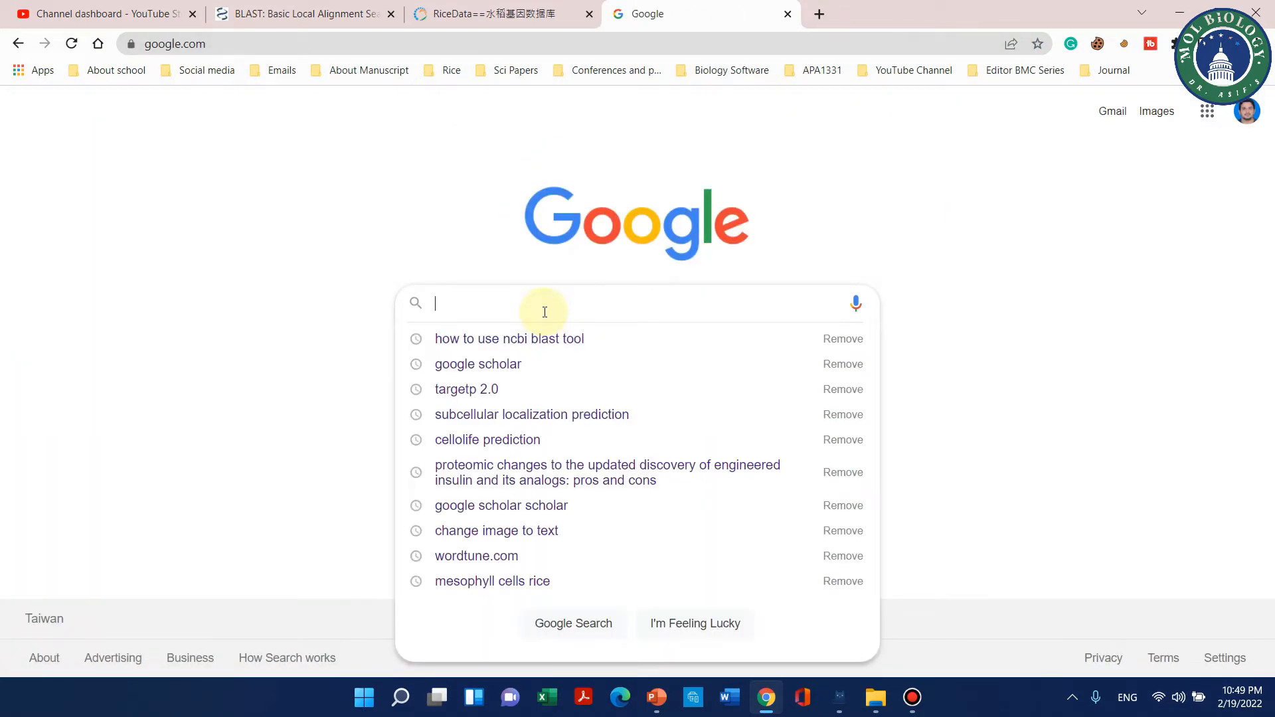
pyautogui.write('ncbi')
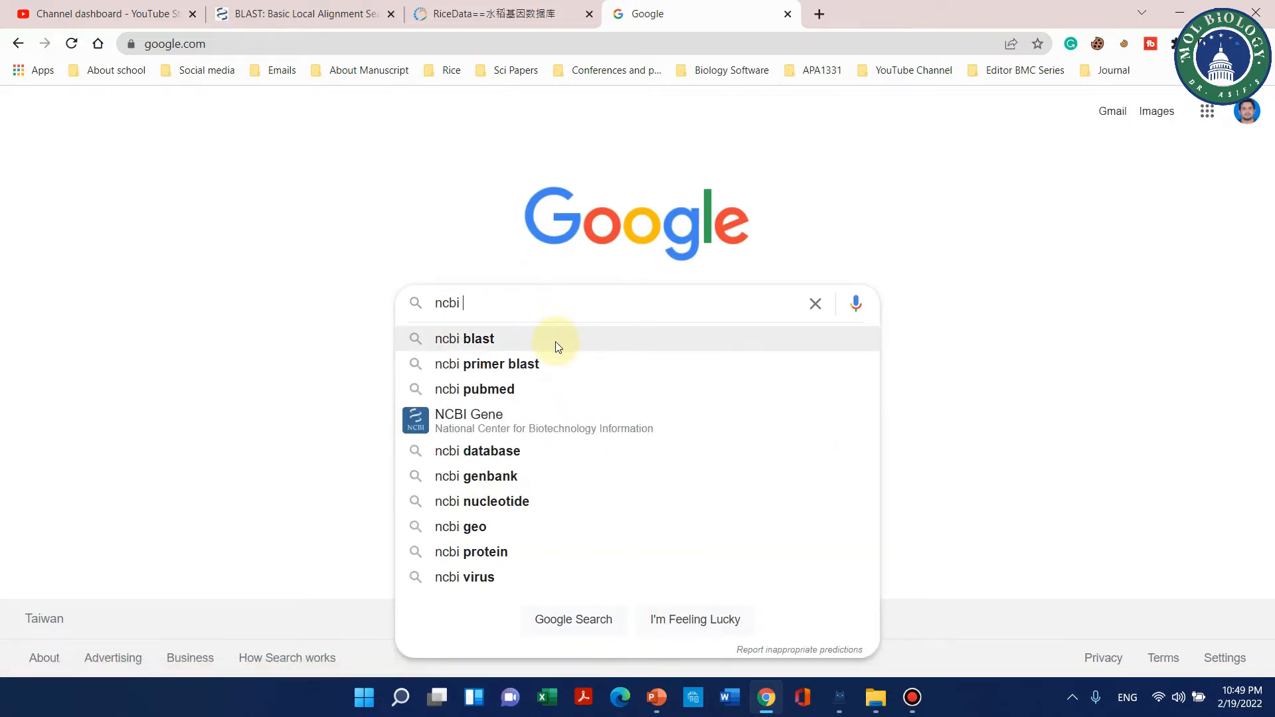
pyautogui.click(463, 338)
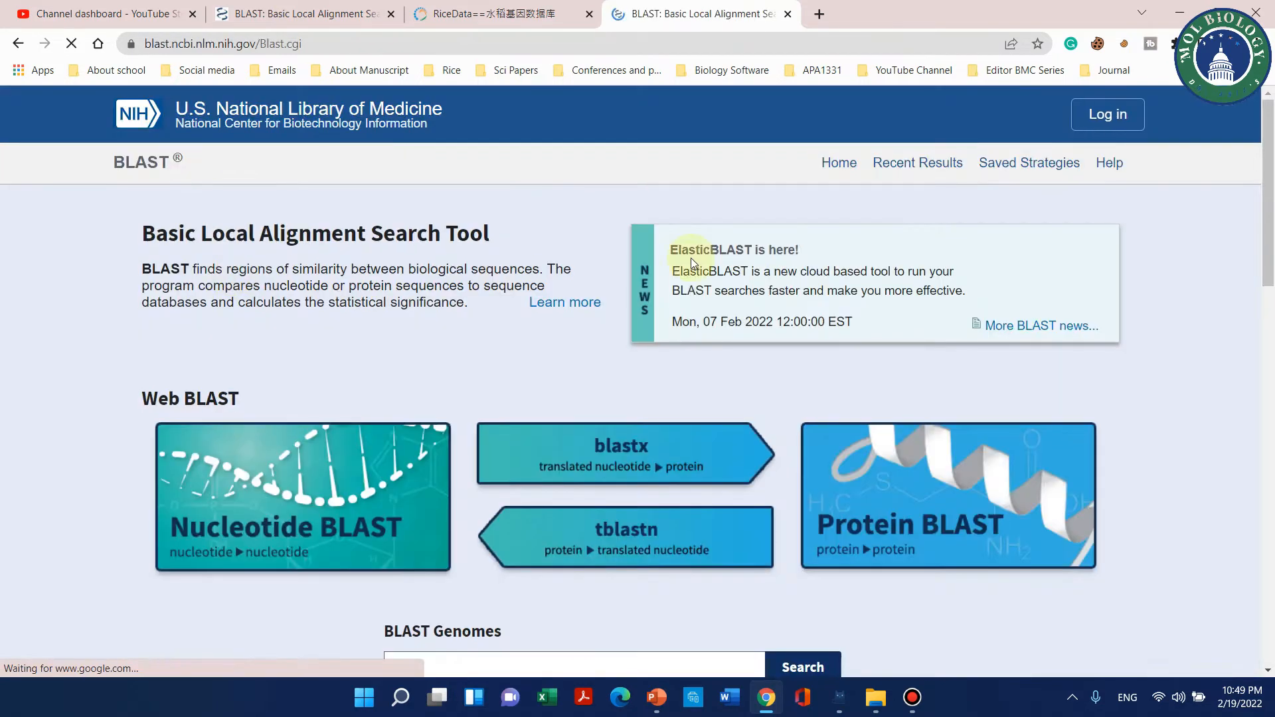
pyautogui.moveTo(334, 227)
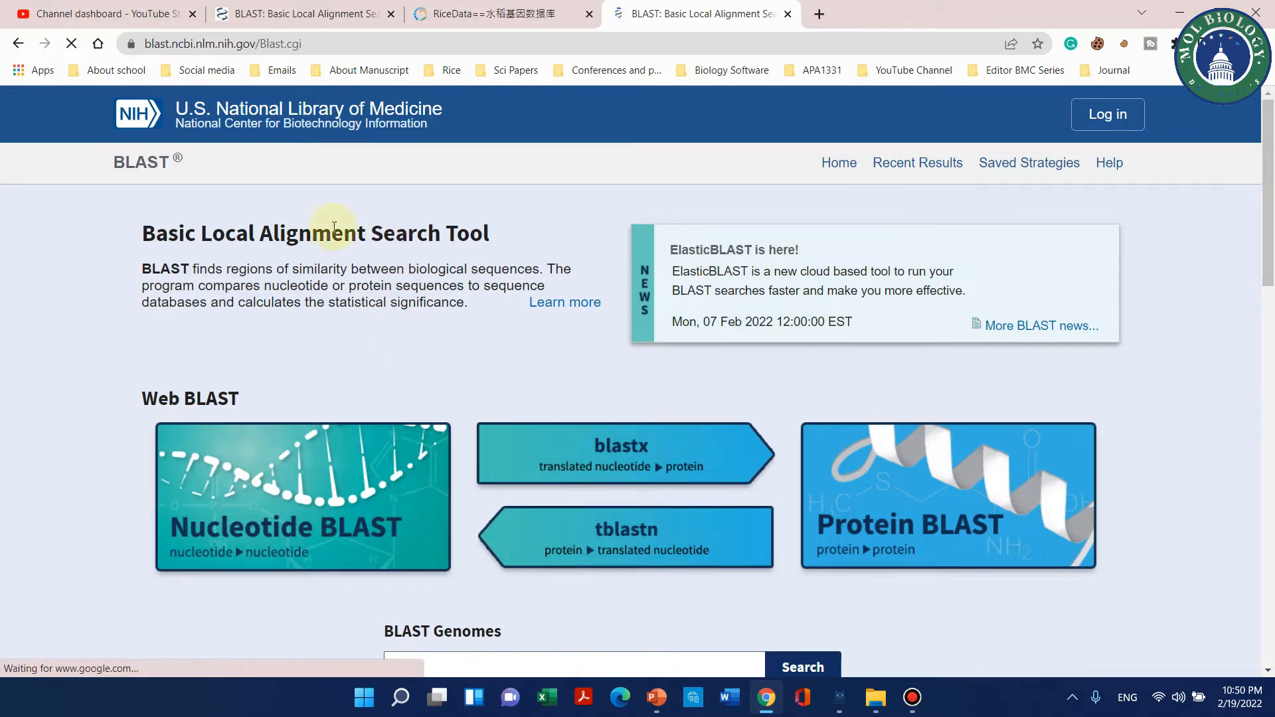
pyautogui.scroll(-3)
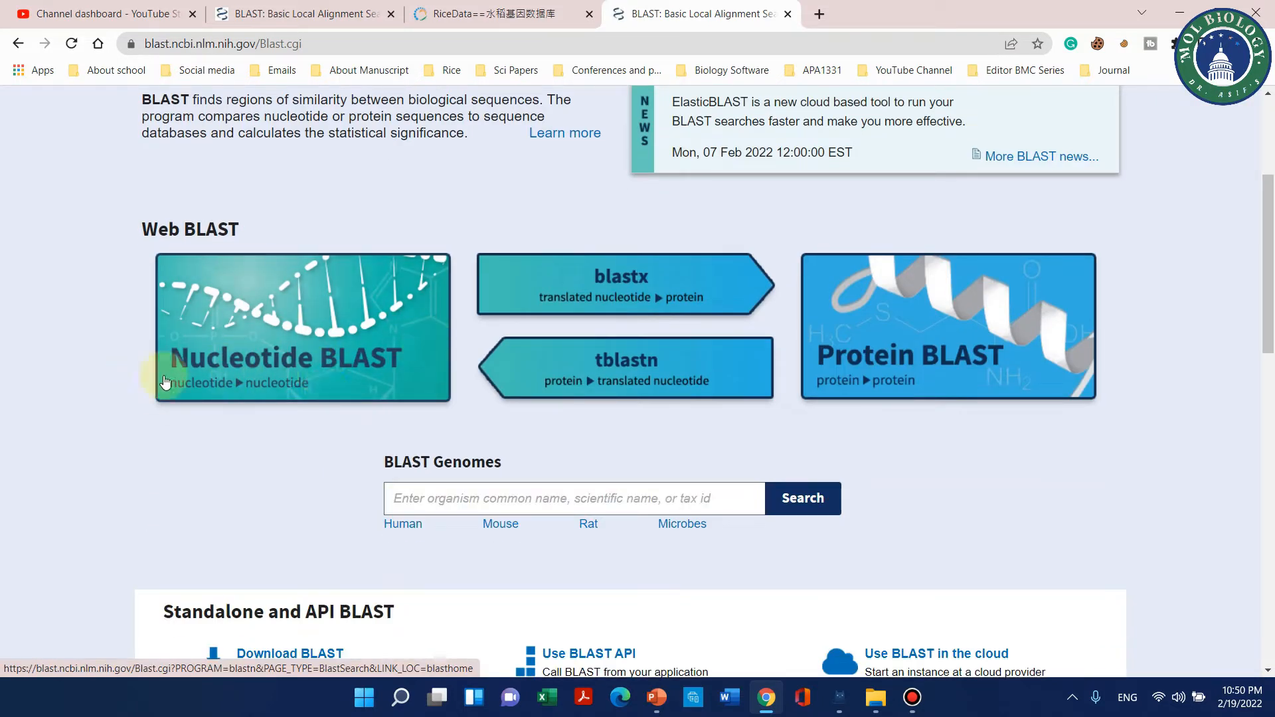
pyautogui.moveTo(460, 364)
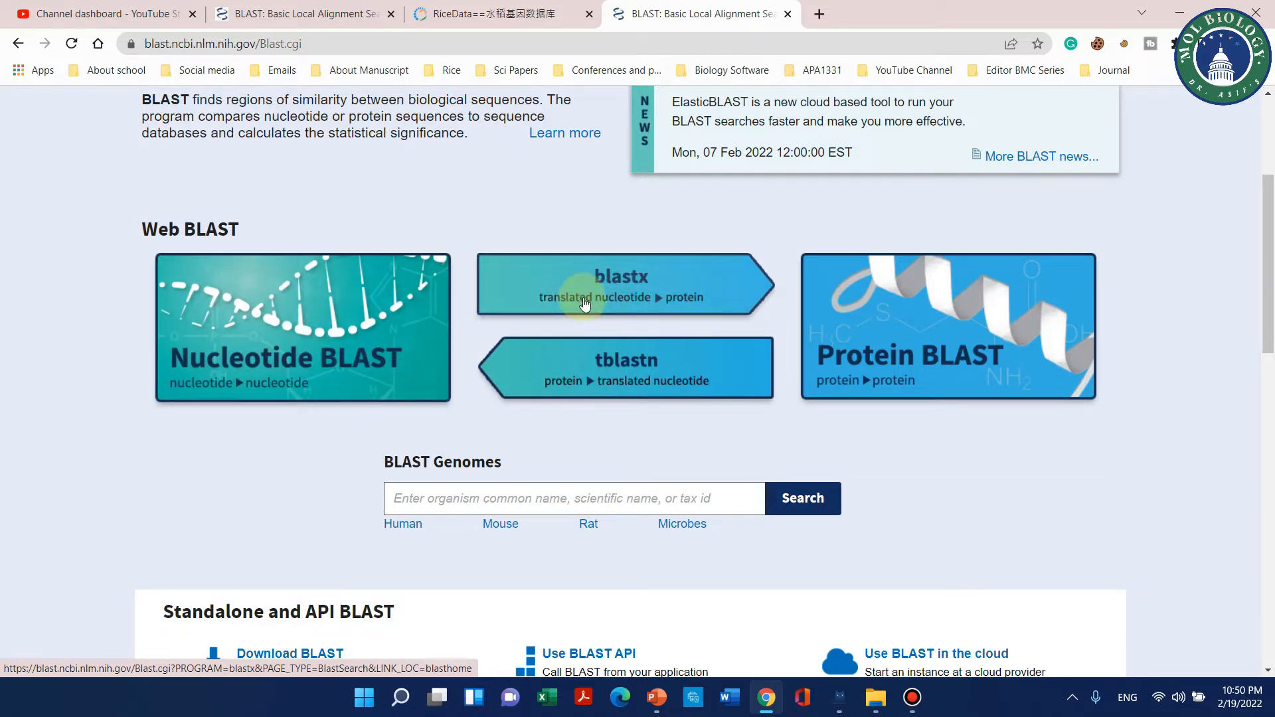
pyautogui.moveTo(550, 391)
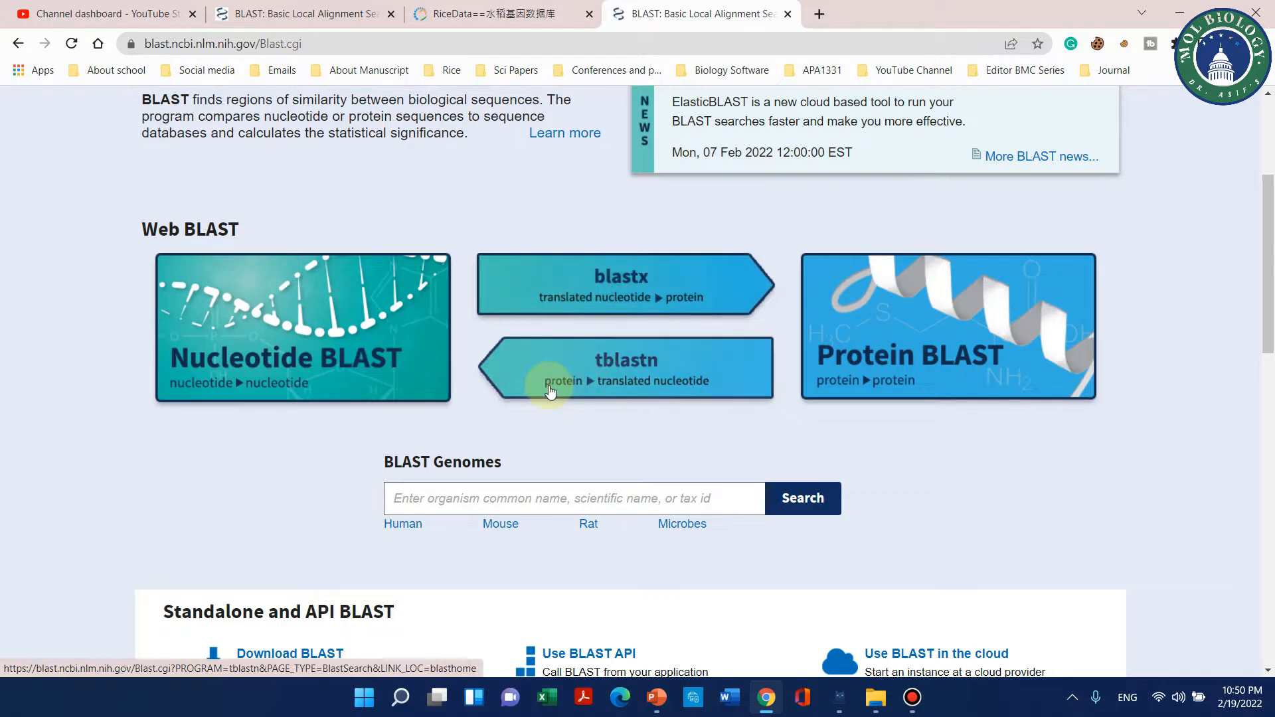
pyautogui.moveTo(827, 399)
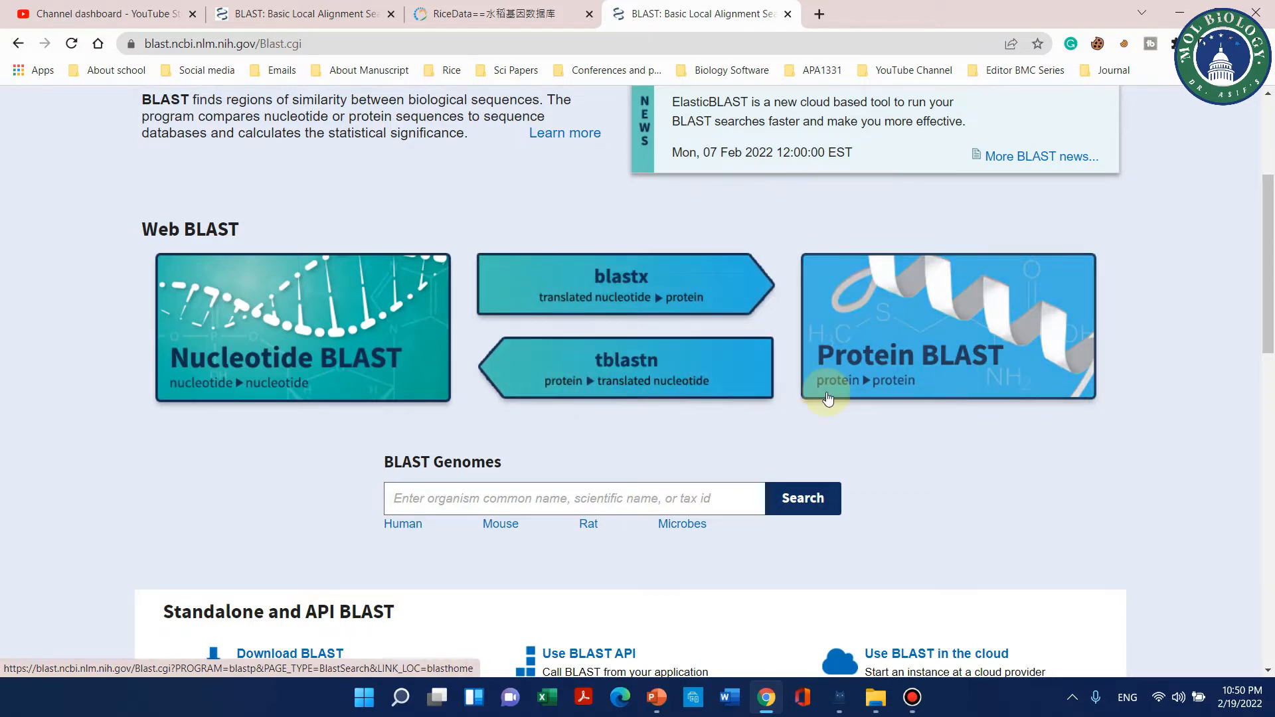
pyautogui.moveTo(252, 367)
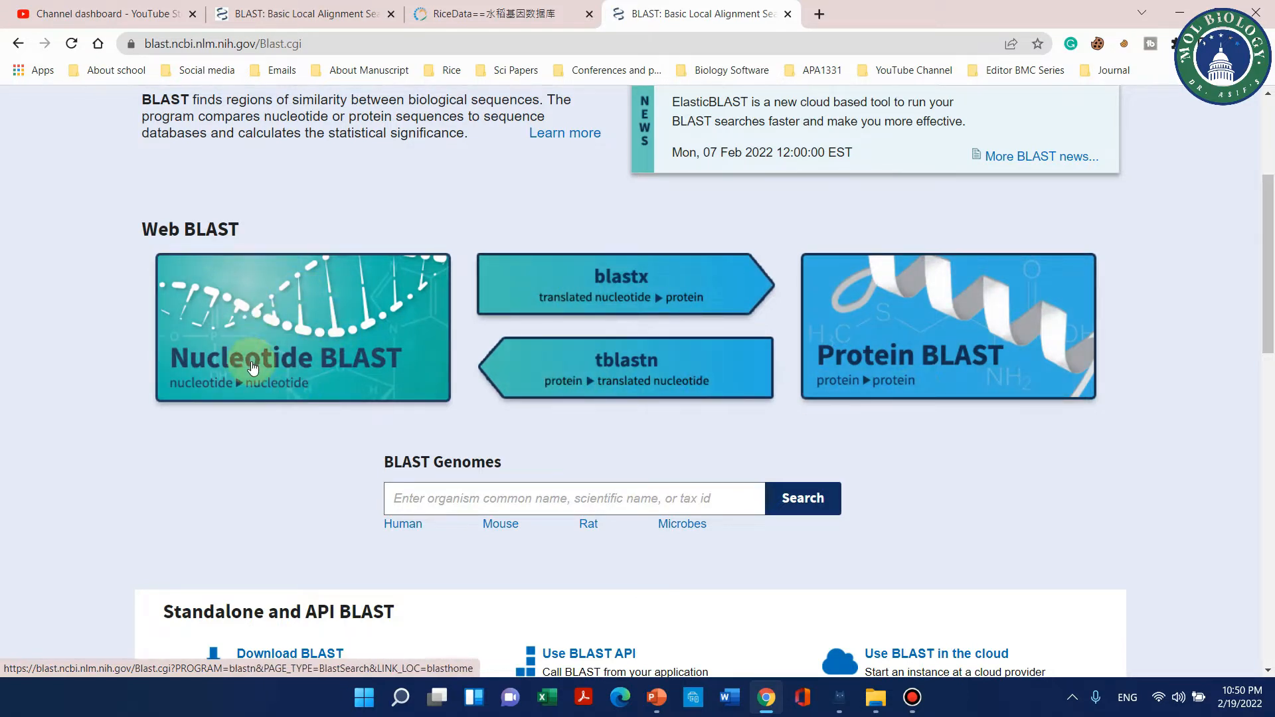
pyautogui.moveTo(356, 371)
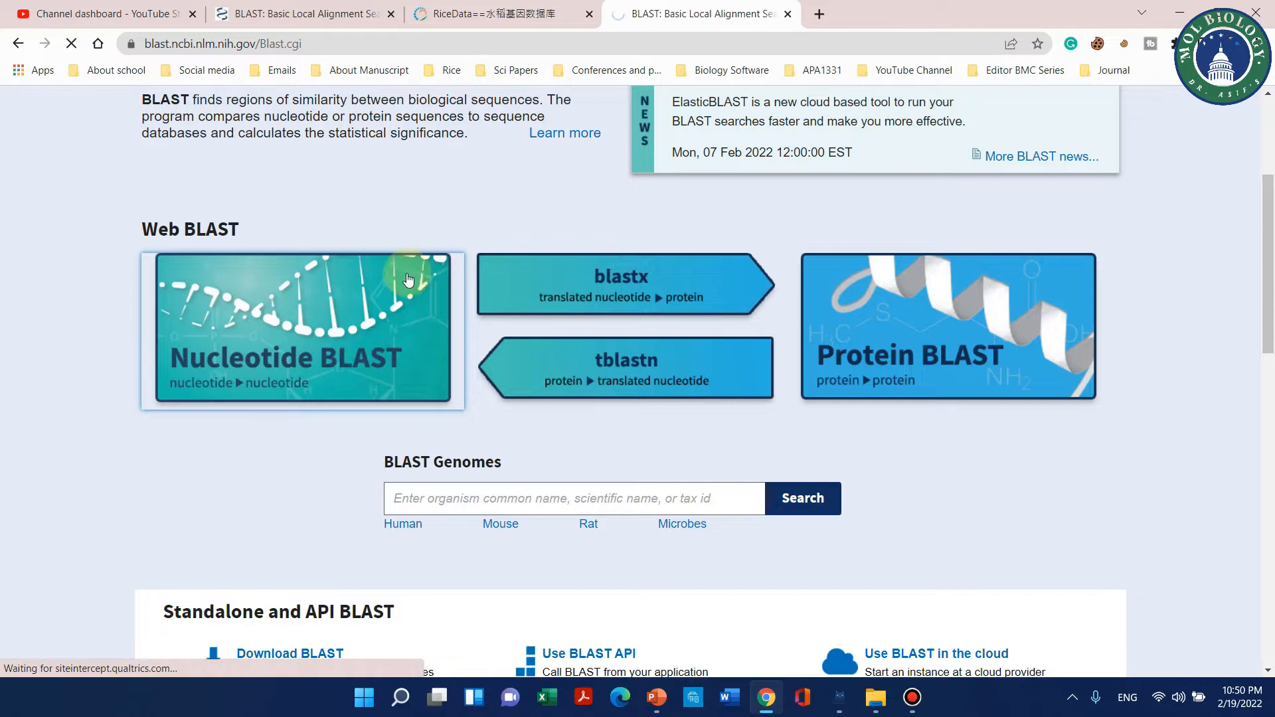
# Choose the Nucleotide BLAST tile to reach the blastn search form.
pyautogui.click(301, 329)
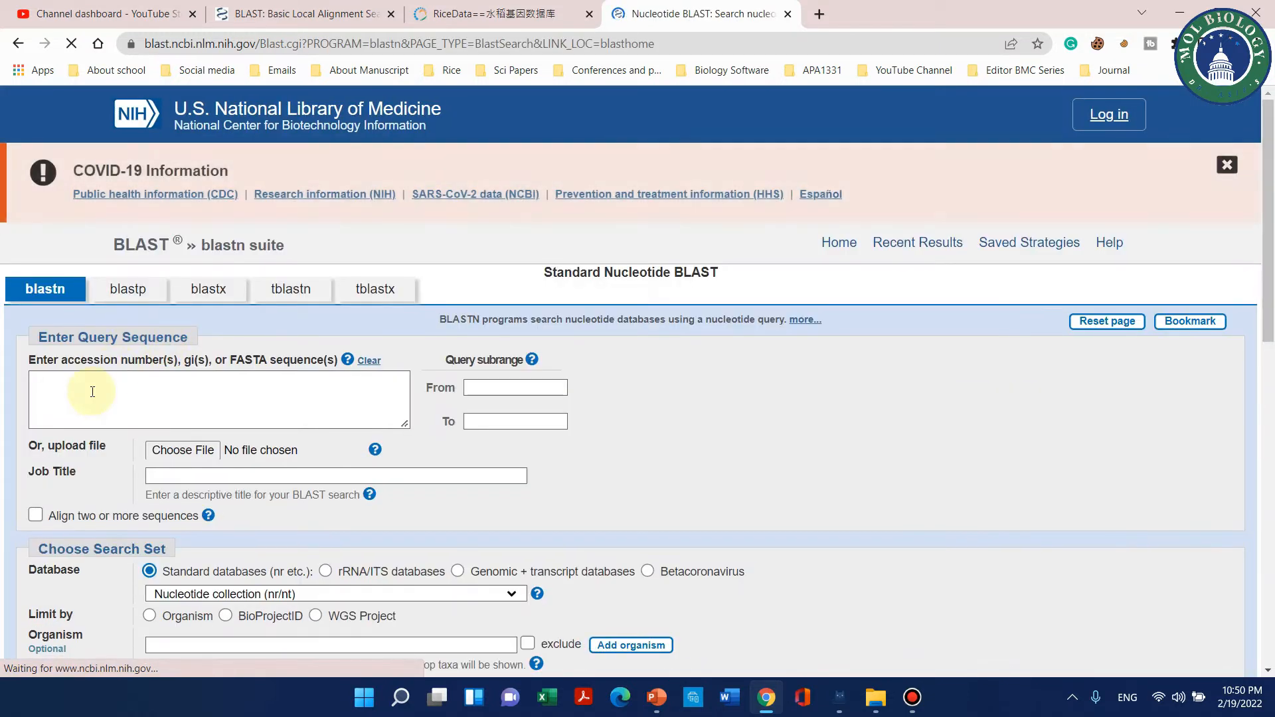
pyautogui.moveTo(115, 351)
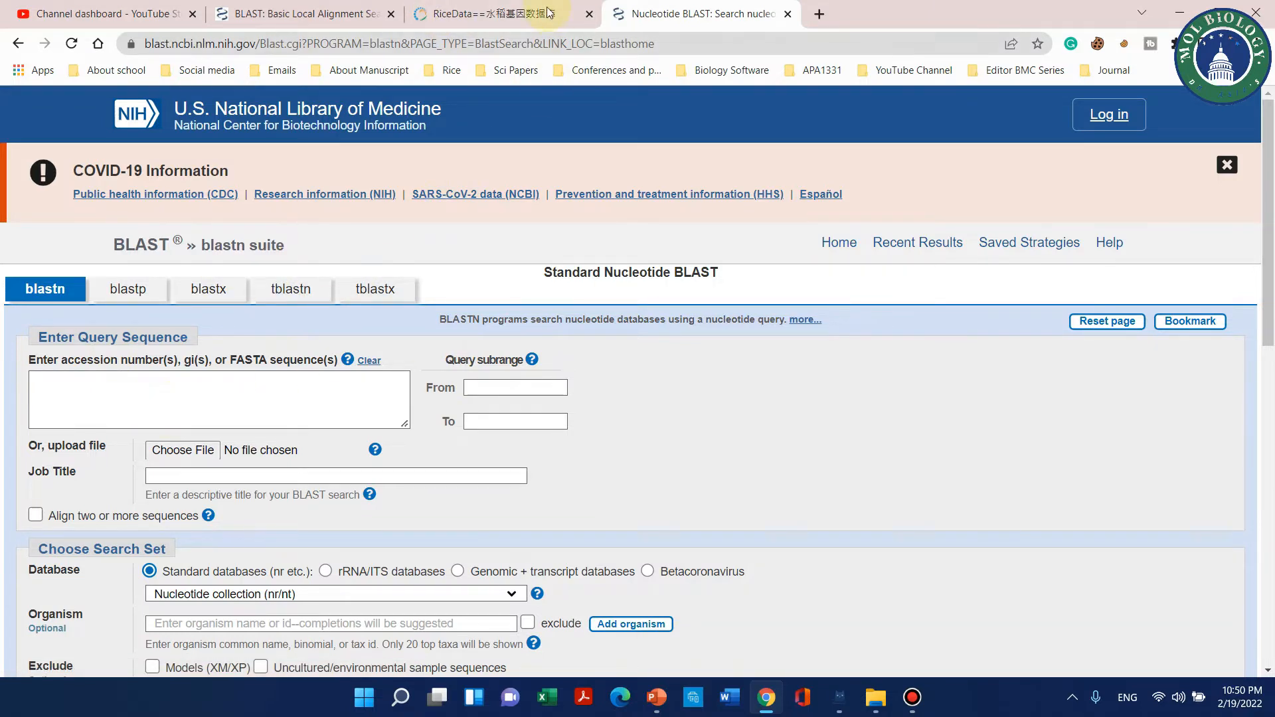
# Search RiceData for gene symbol subsrp1 and follow its LOC_Os04g40720 MSU locus link.
pyautogui.click(495, 13)
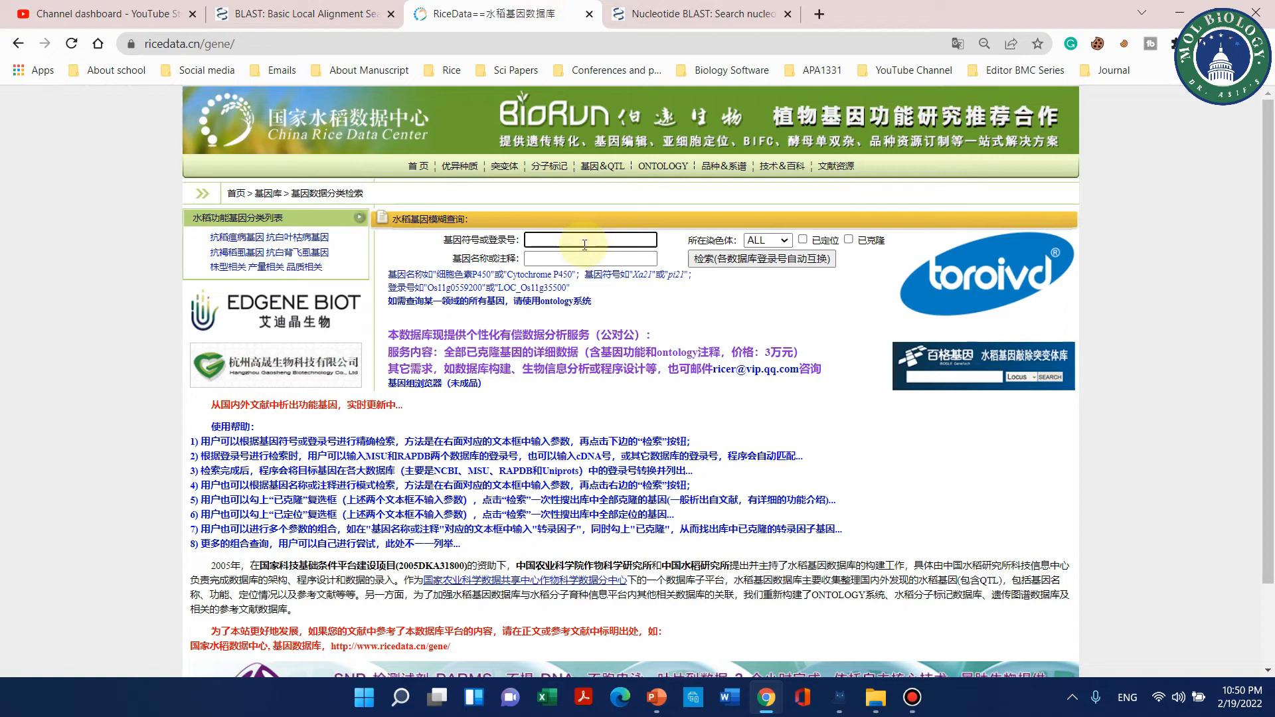
pyautogui.write('subs')
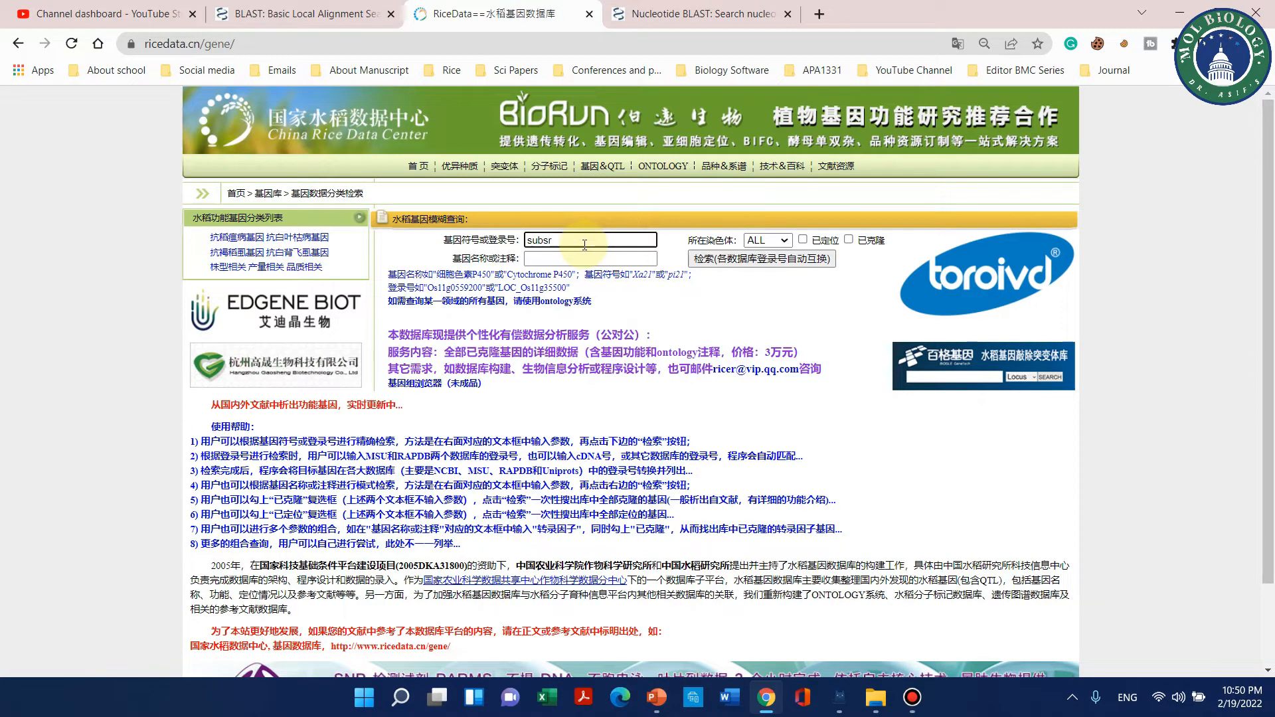
pyautogui.write('rp1')
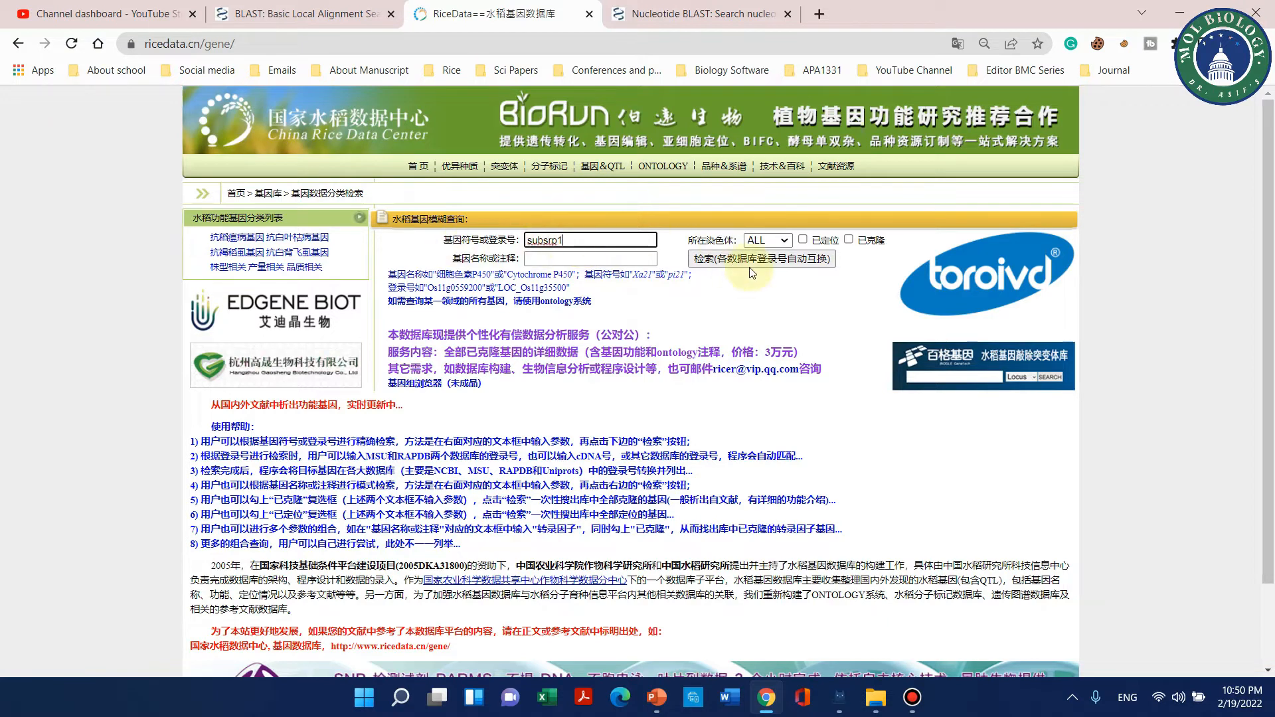
pyautogui.click(760, 258)
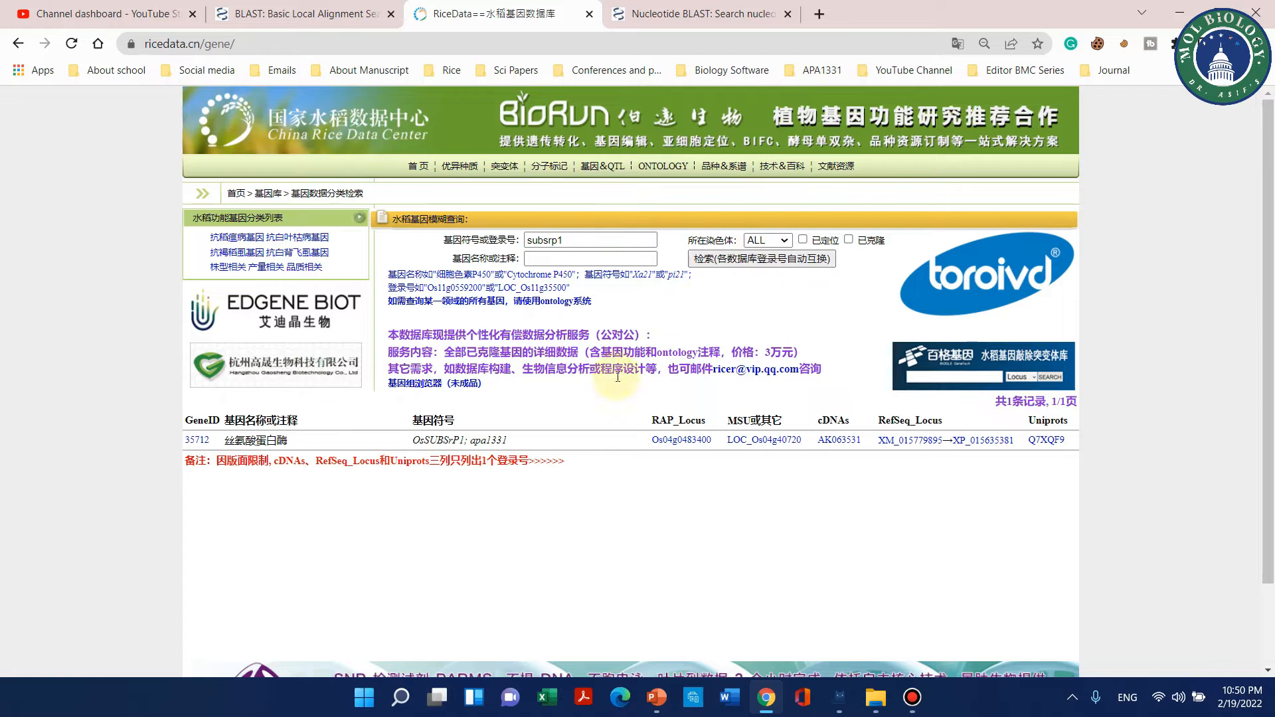
pyautogui.click(748, 440)
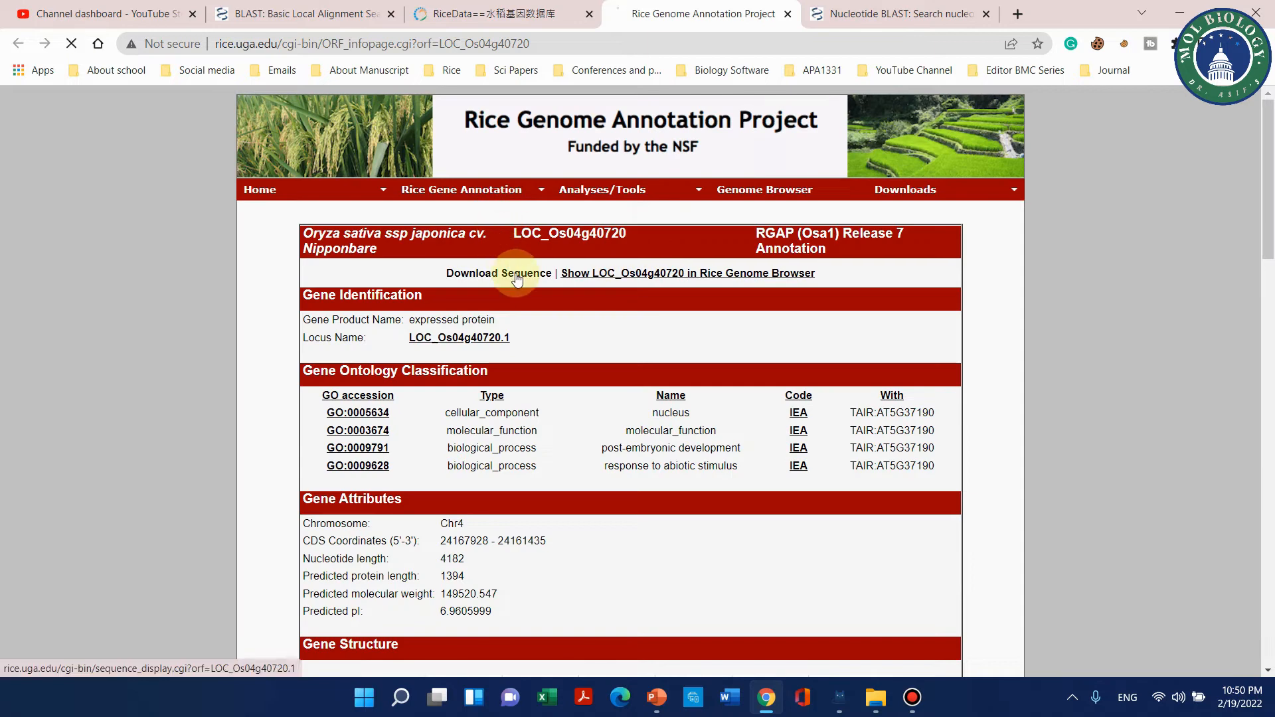
# Download the LOC_Os04g40720 sequence and copy a selected stretch of it.
pyautogui.click(498, 272)
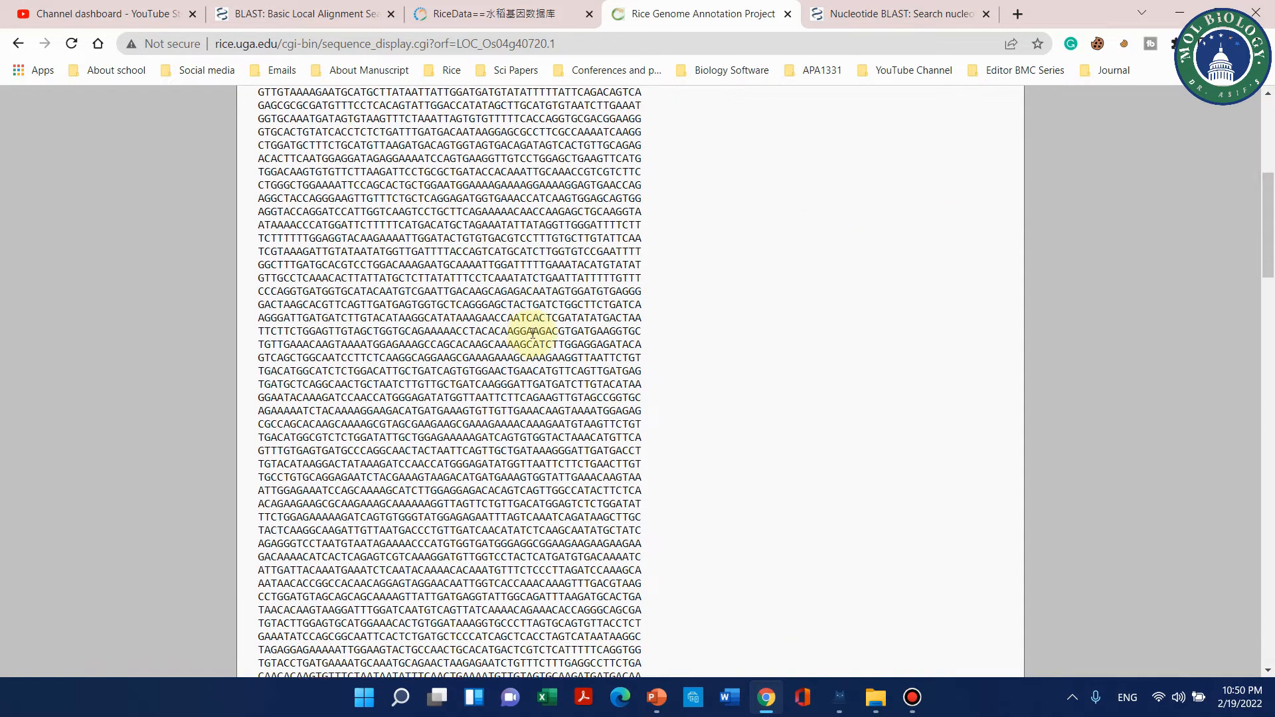
pyautogui.scroll(-3)
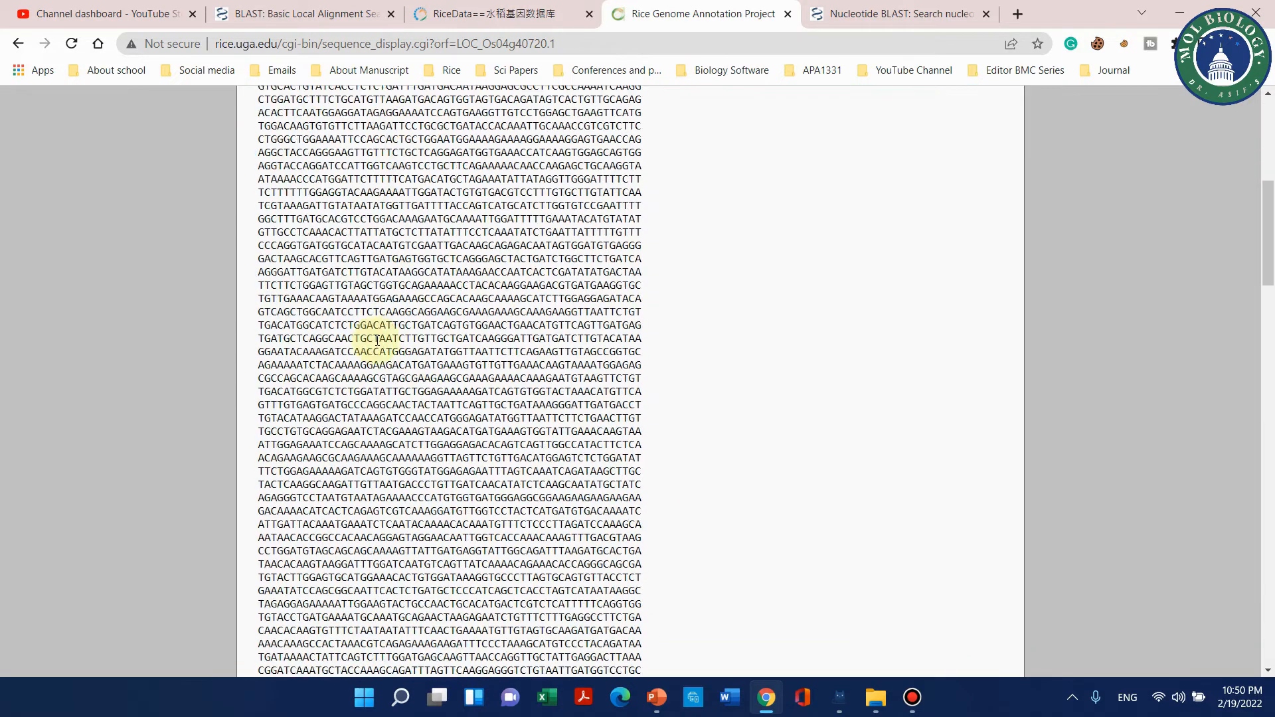
pyautogui.scroll(-3)
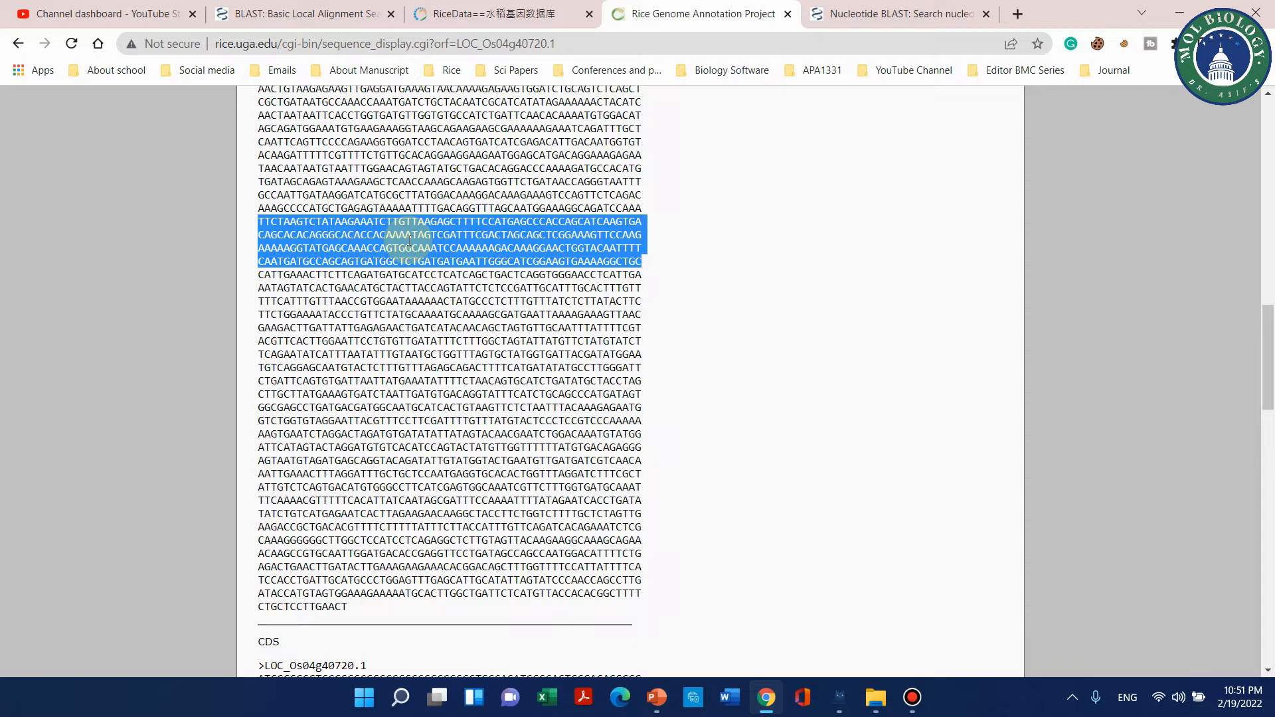
pyautogui.rightClick(406, 261)
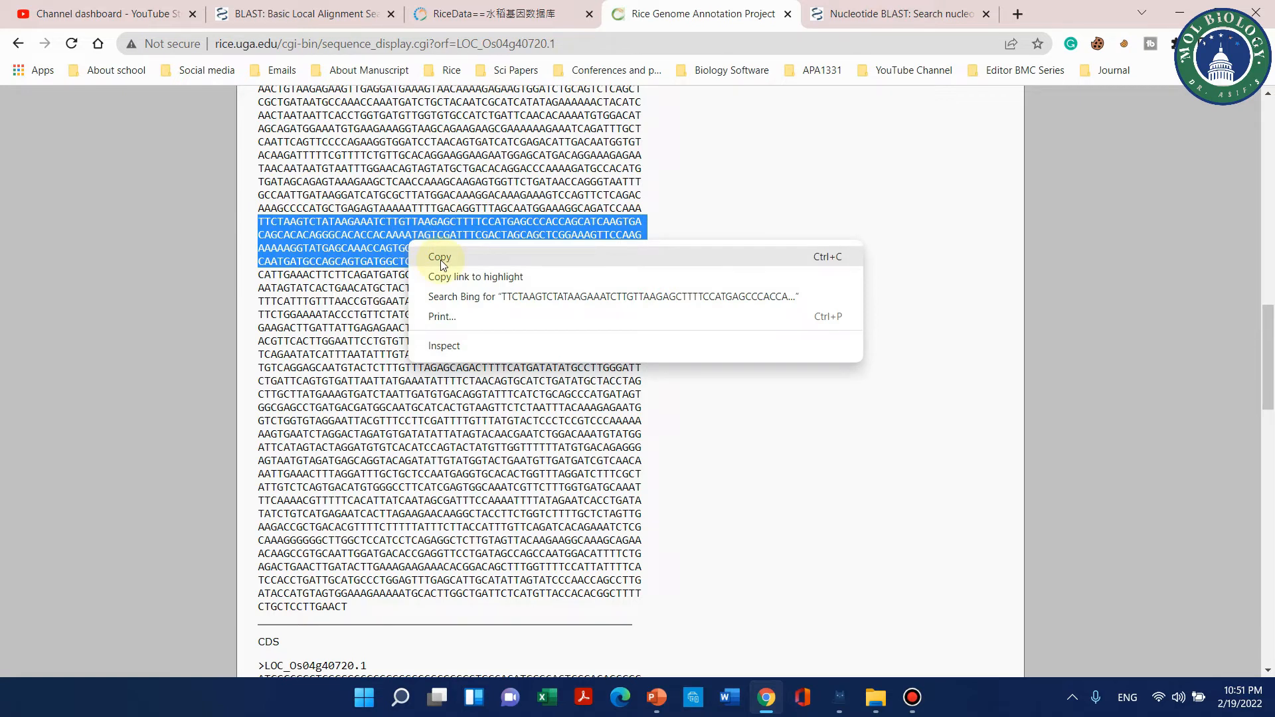
pyautogui.click(475, 276)
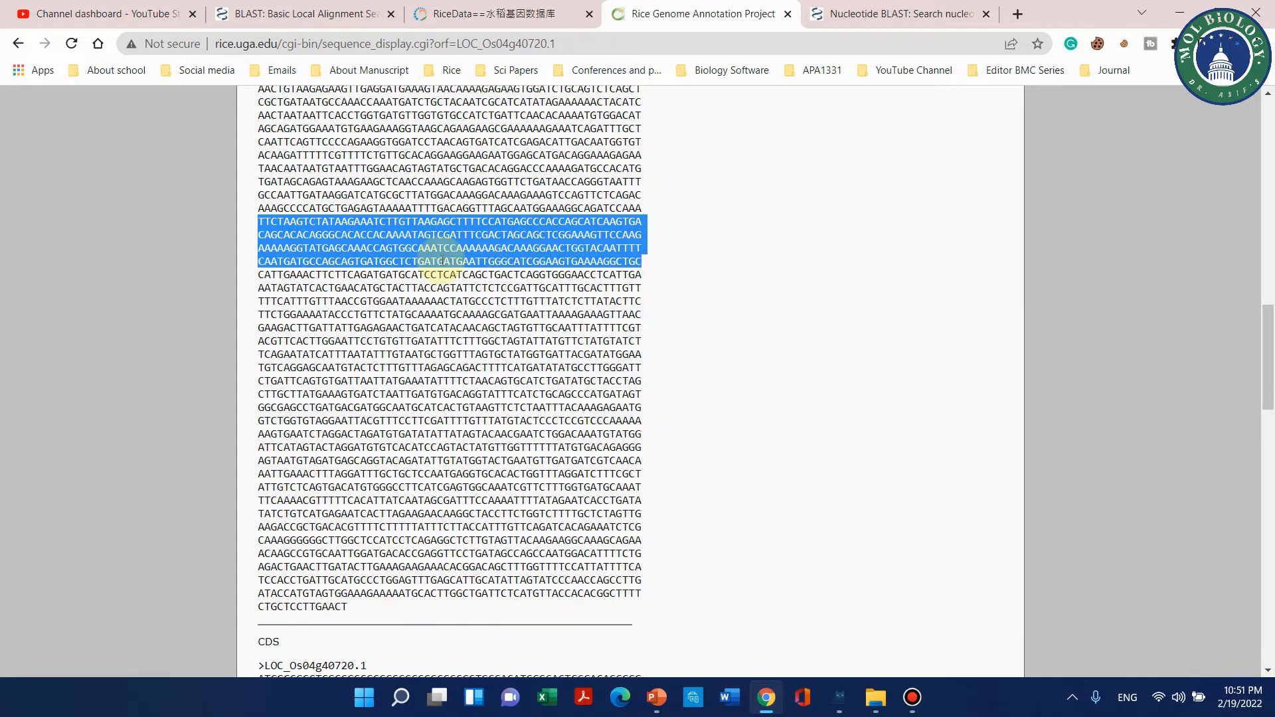
# Paste the copied stretch (AAAAAGGTATGAGCAAACC...) into the nucleotide BLAST query box.
pyautogui.click(899, 13)
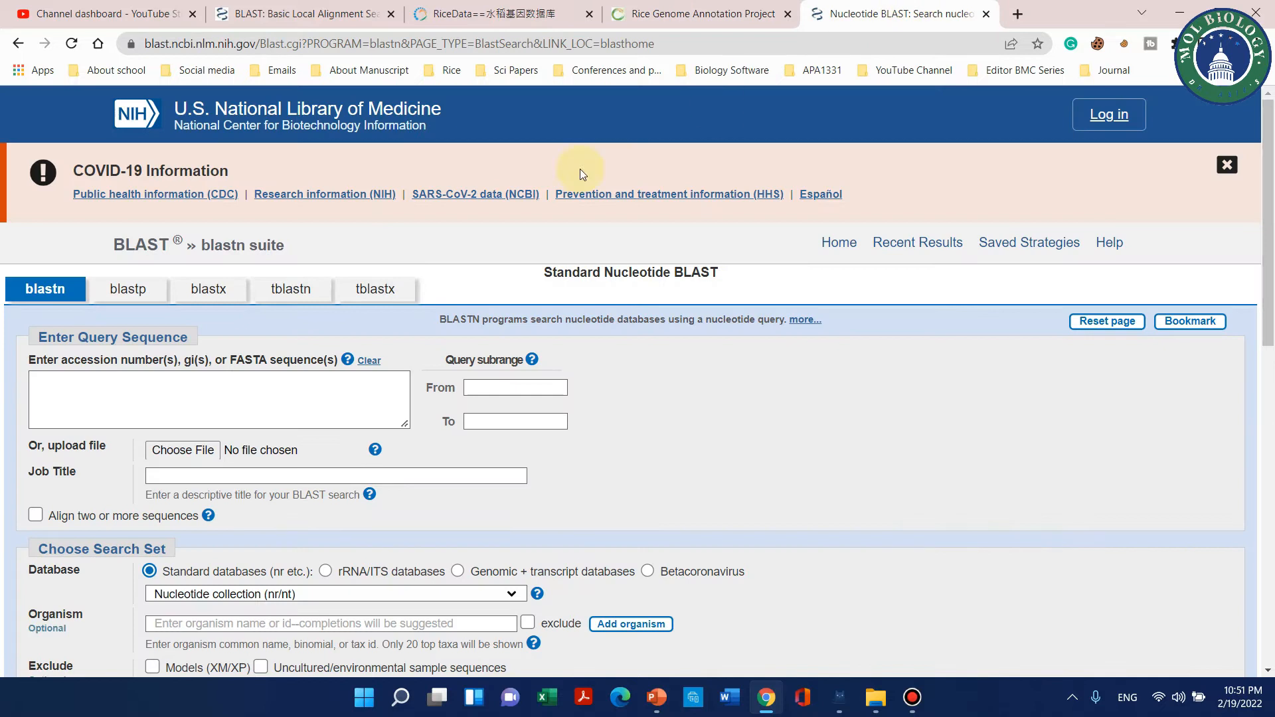
pyautogui.scroll(3)
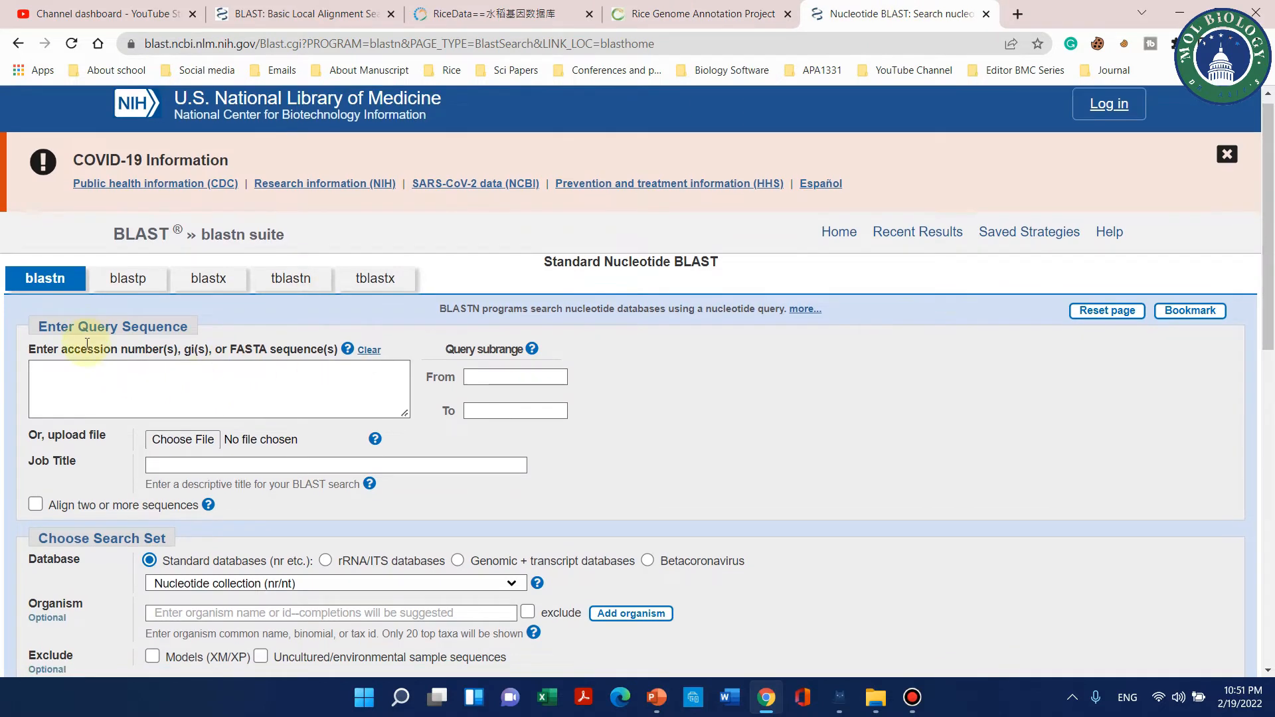
pyautogui.click(1226, 154)
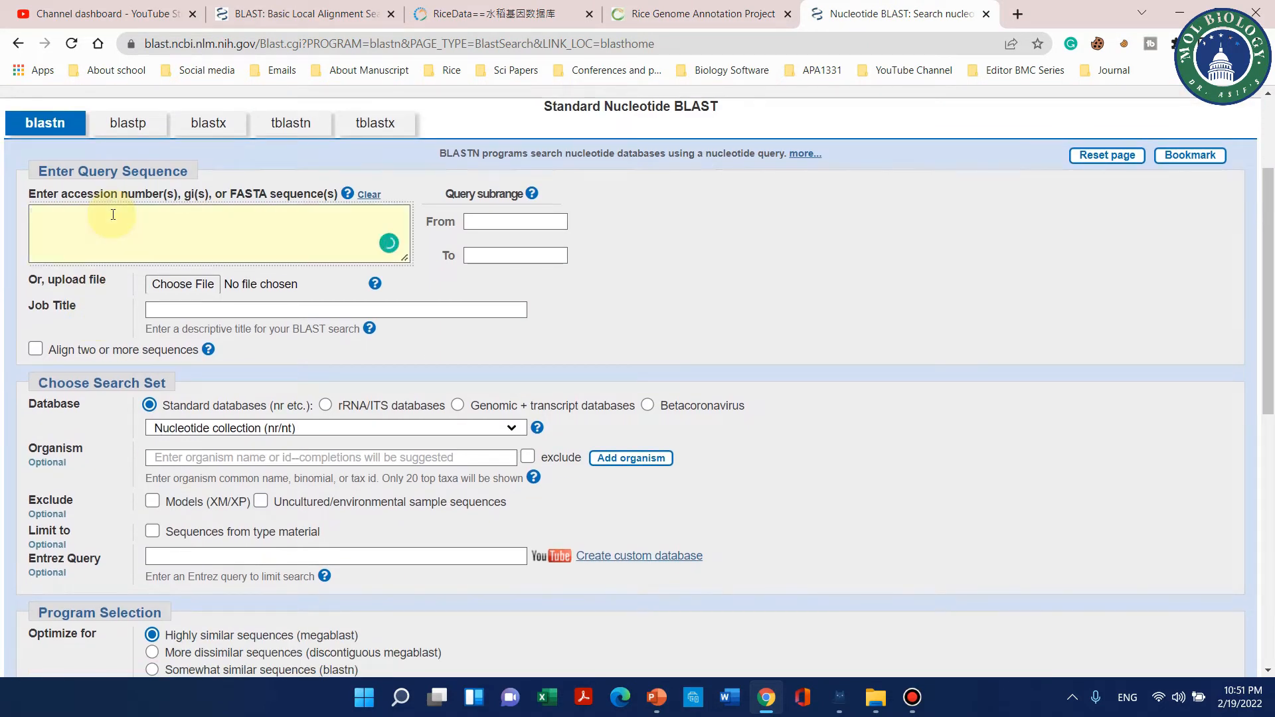
pyautogui.write('AAAAAGGTATGAGCAAACCAGTGGCAAATCCAAAAAAGACAAAGGAACTGGTACAATTTTCAATGATGCCAGCAGTGATGGCTCTGATGATGAATTGGGCATCGGAAGTGAAAAGGCTGC')
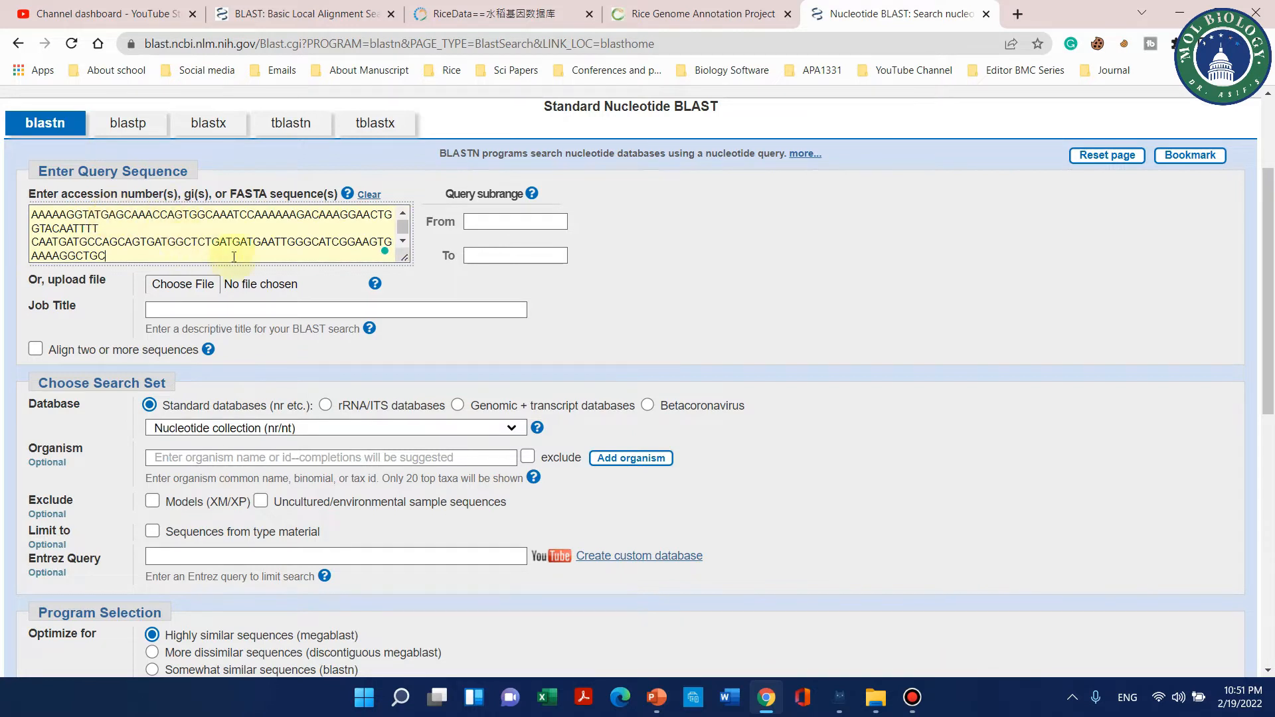
pyautogui.scroll(-3)
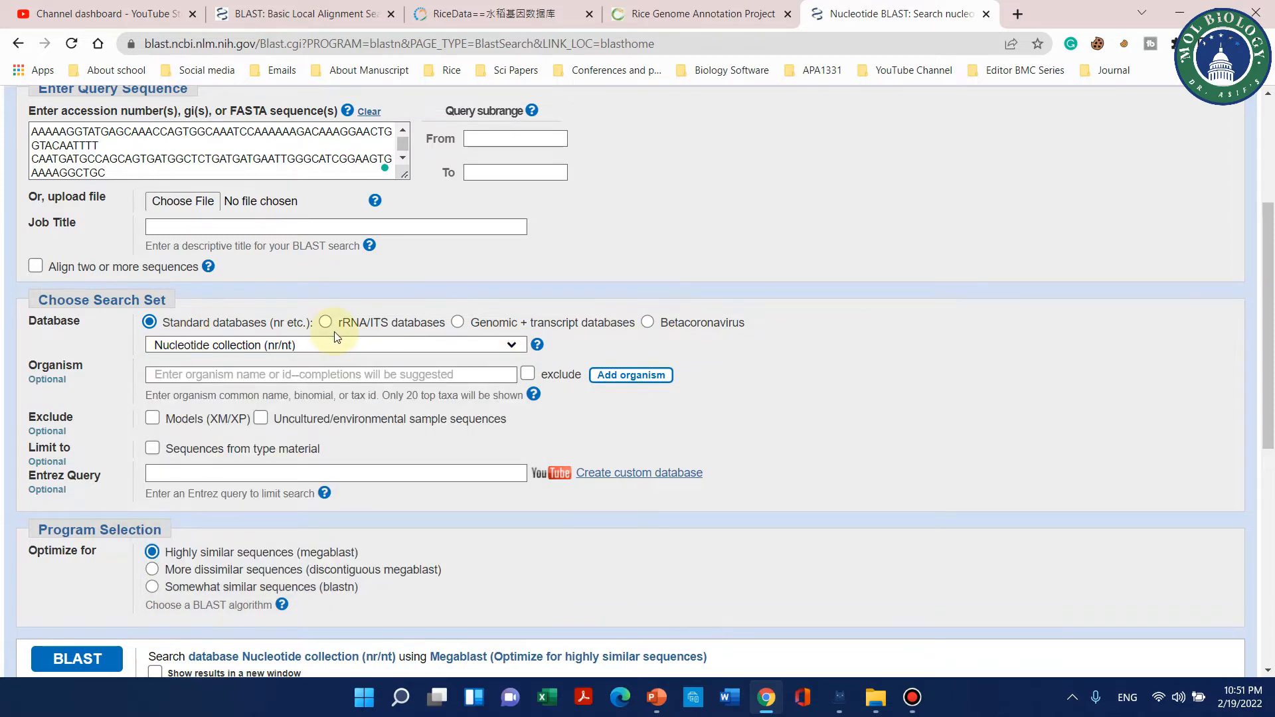
pyautogui.moveTo(219, 349)
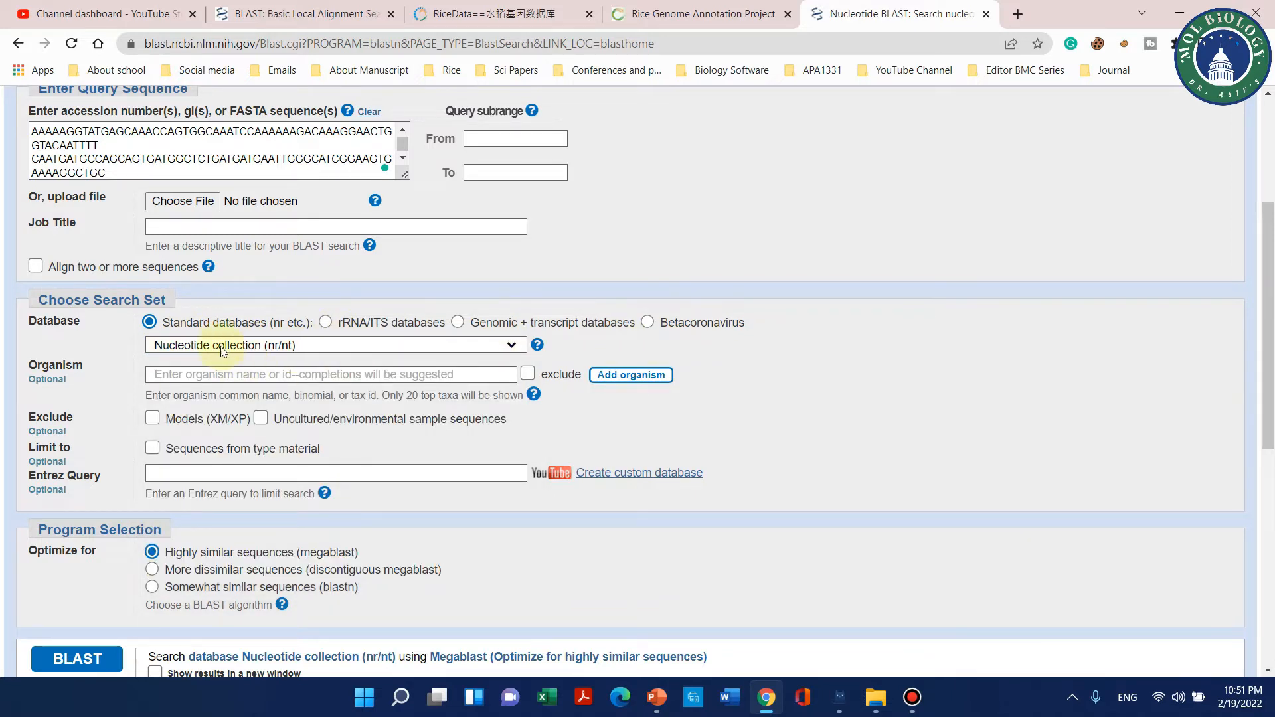
pyautogui.moveTo(487, 344)
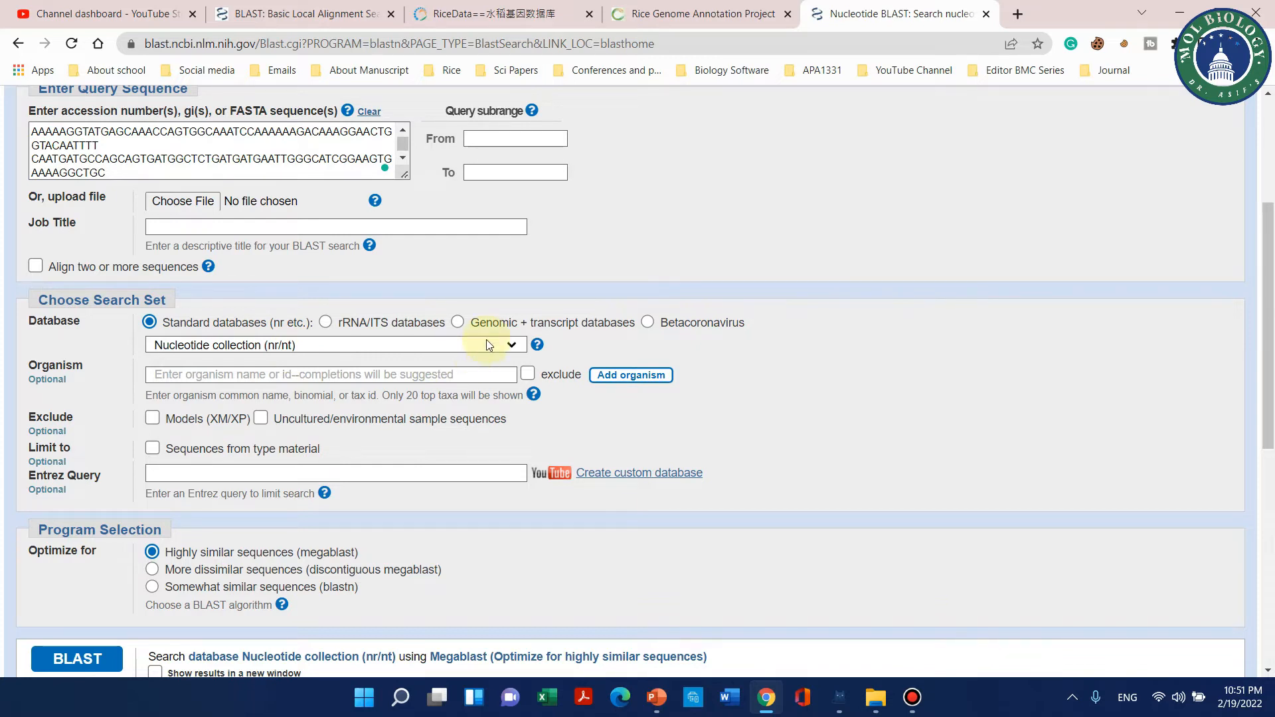
# Run megablast of the query against the Nucleotide collection (nr/nt).
pyautogui.scroll(-3)
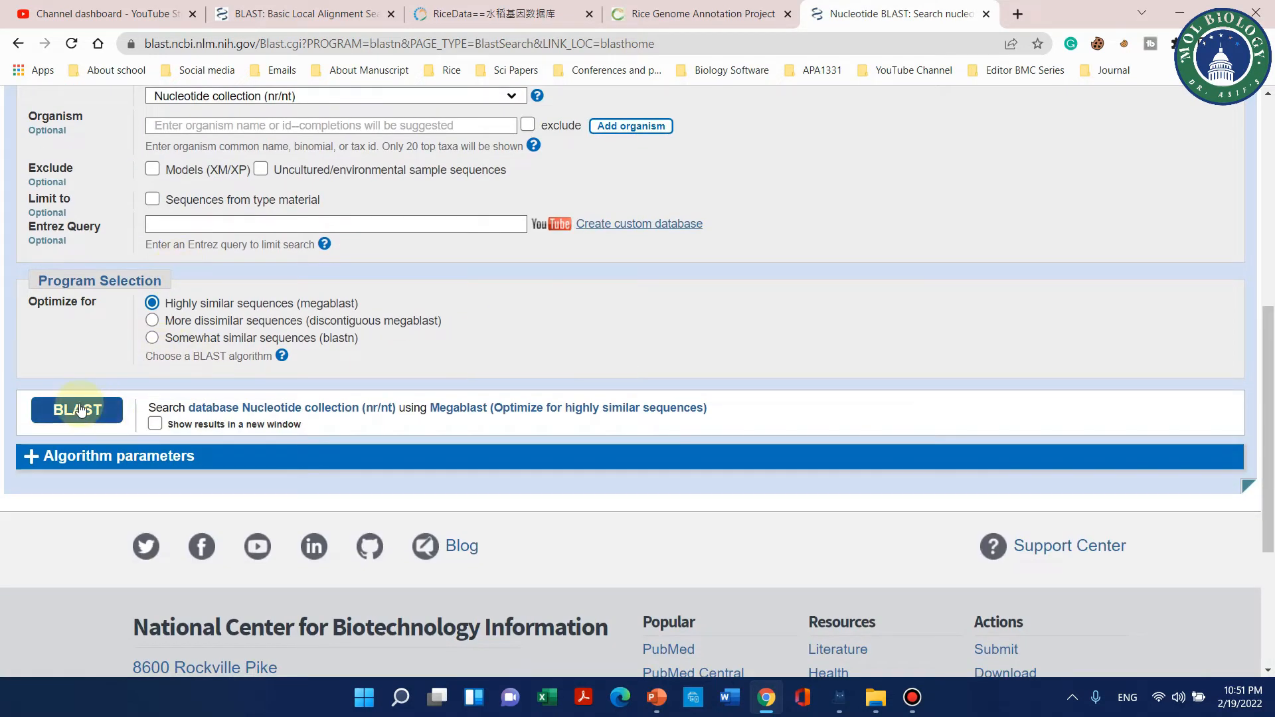
pyautogui.click(77, 409)
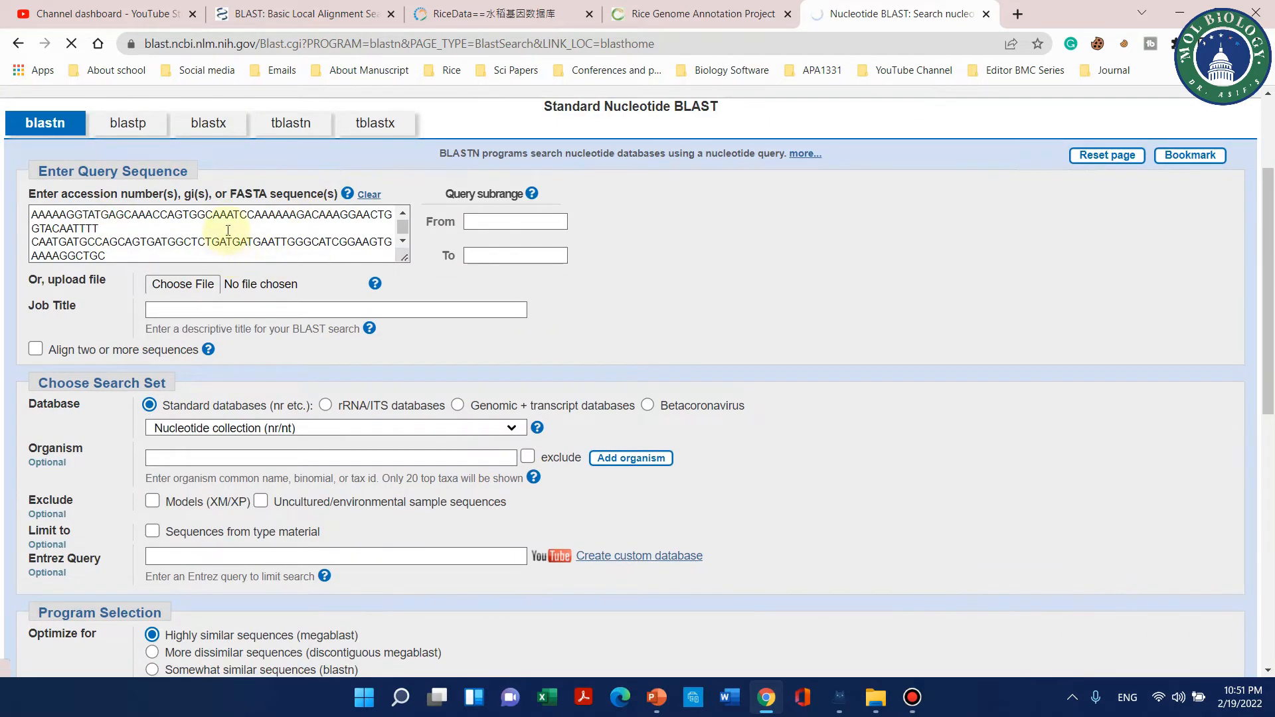
pyautogui.click(77, 409)
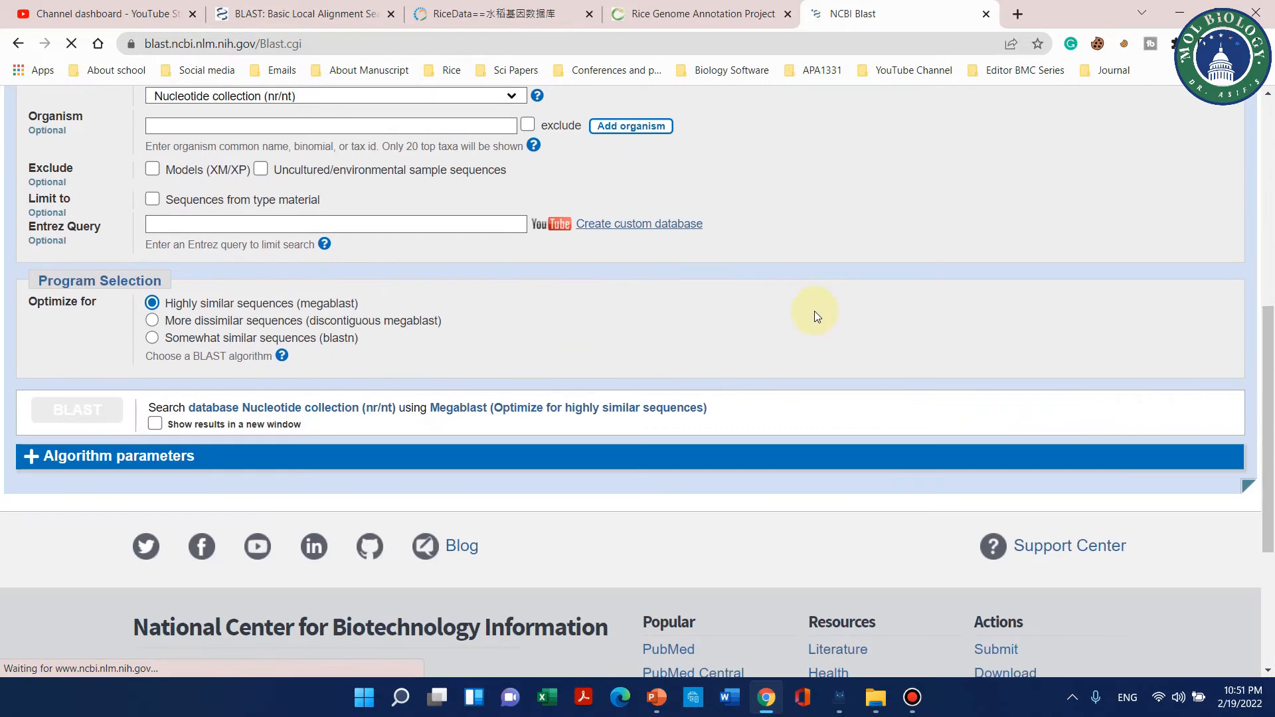
pyautogui.moveTo(809, 314)
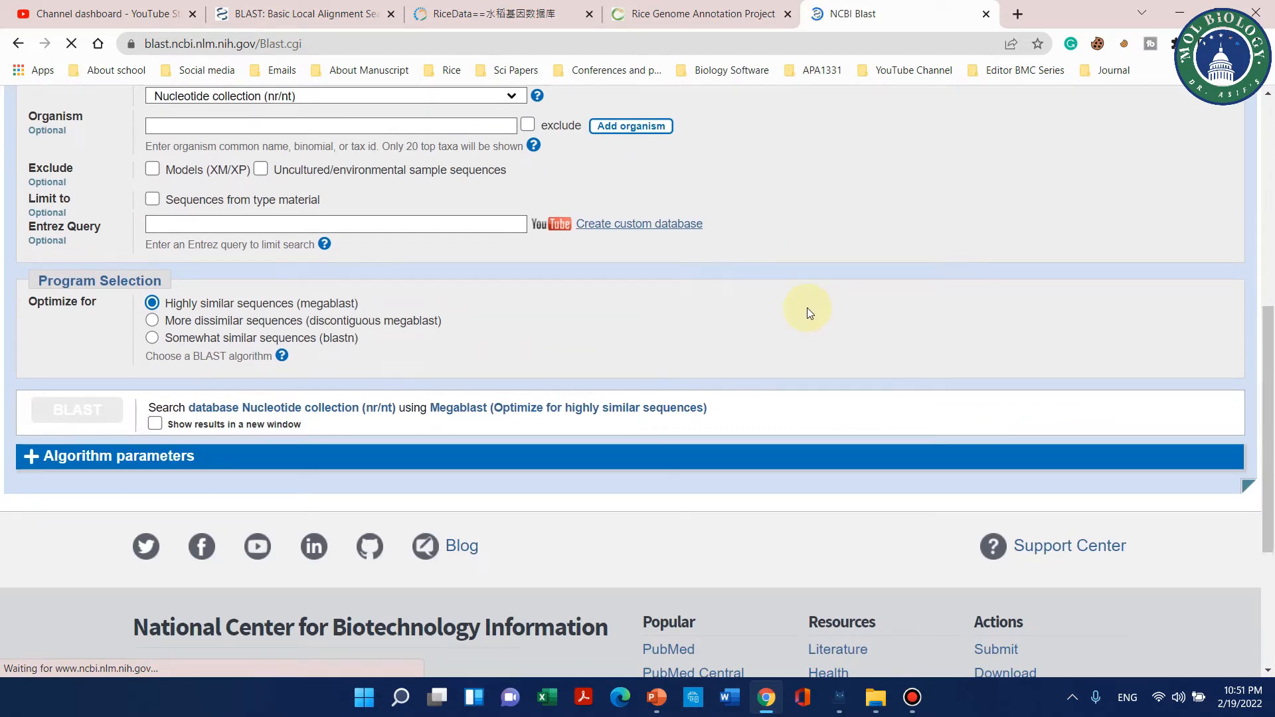
pyautogui.click(77, 409)
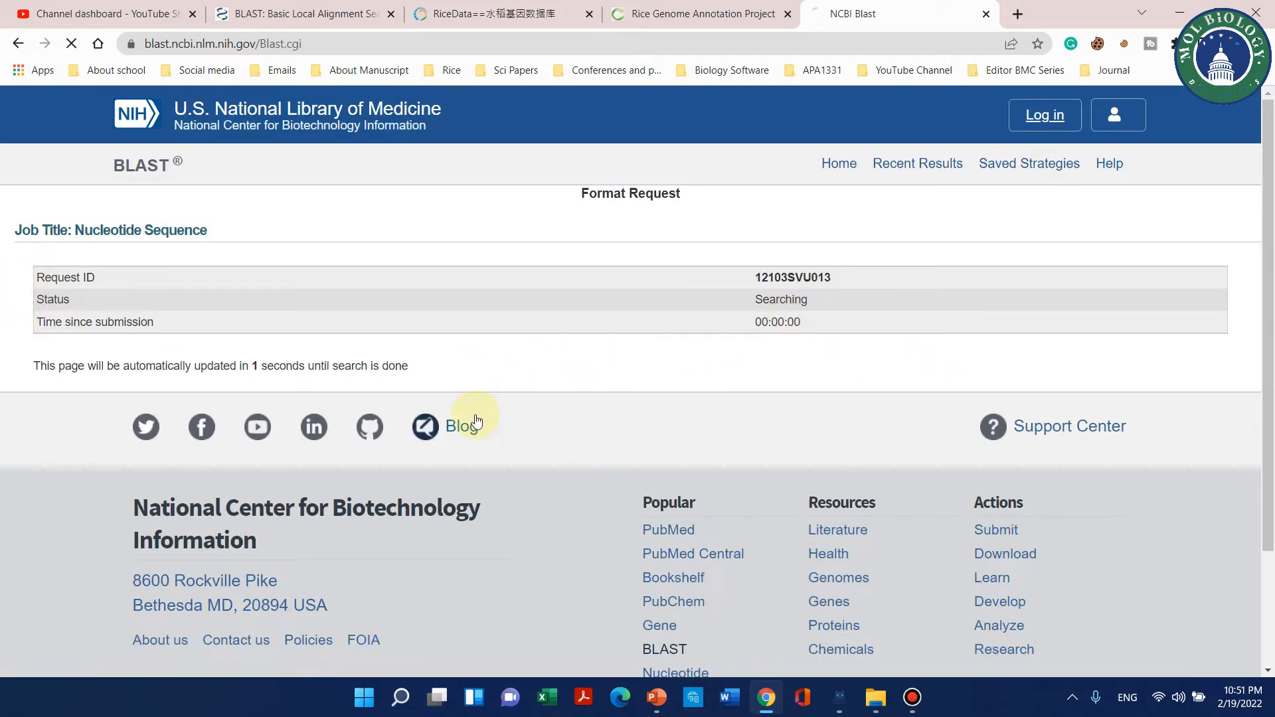
pyautogui.moveTo(613, 390)
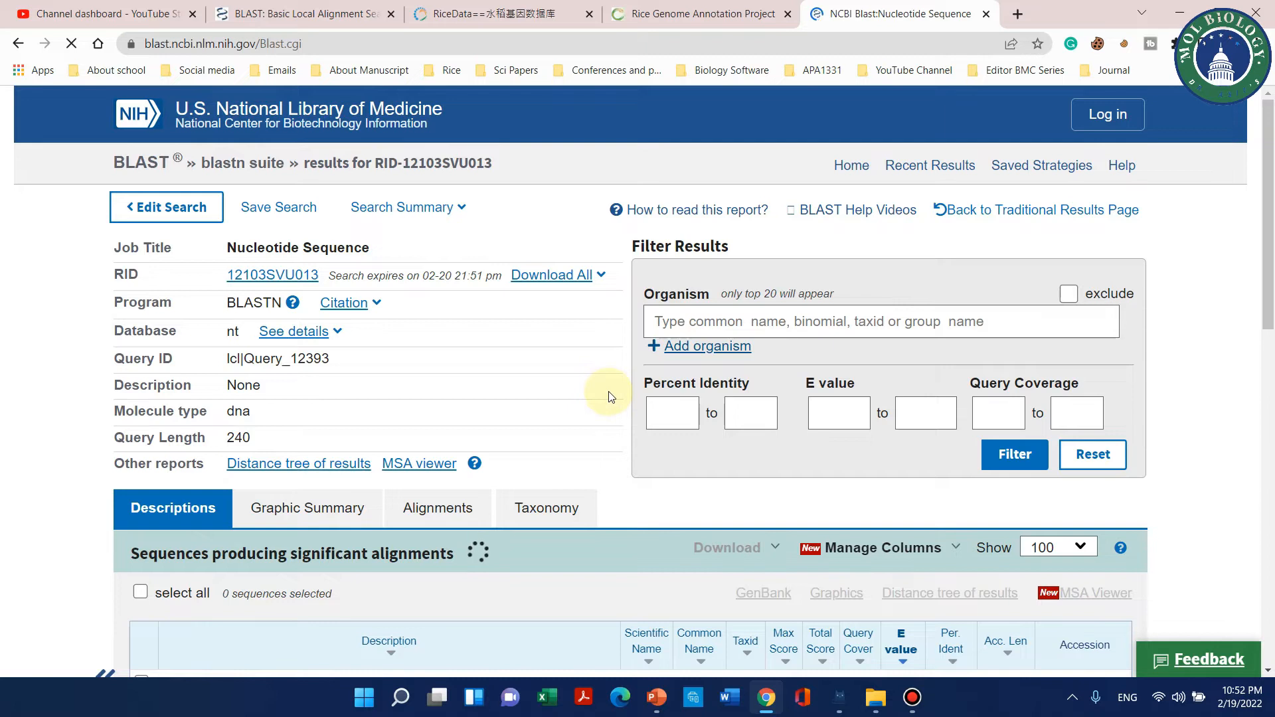
# Review the 13 rice hits topped by XM_015779895.2 at 100% identity, then return to RiceData's subsrp1 record.
pyautogui.scroll(-3)
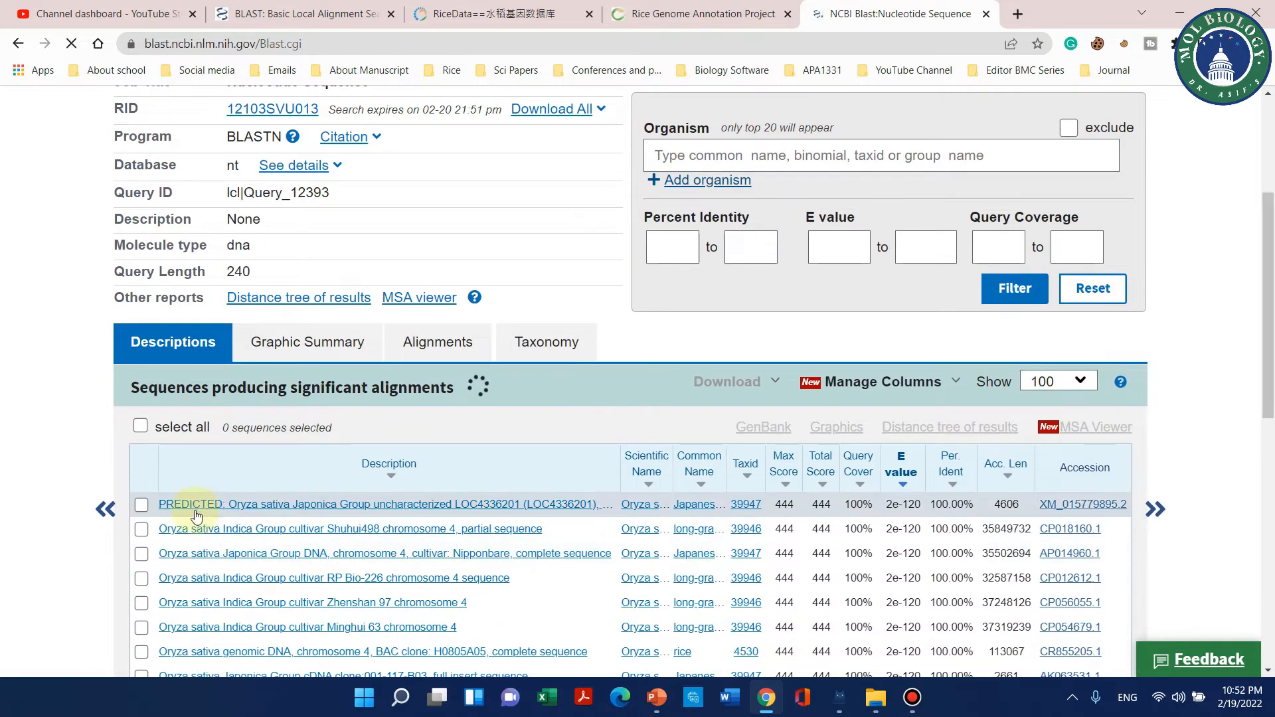
pyautogui.click(140, 425)
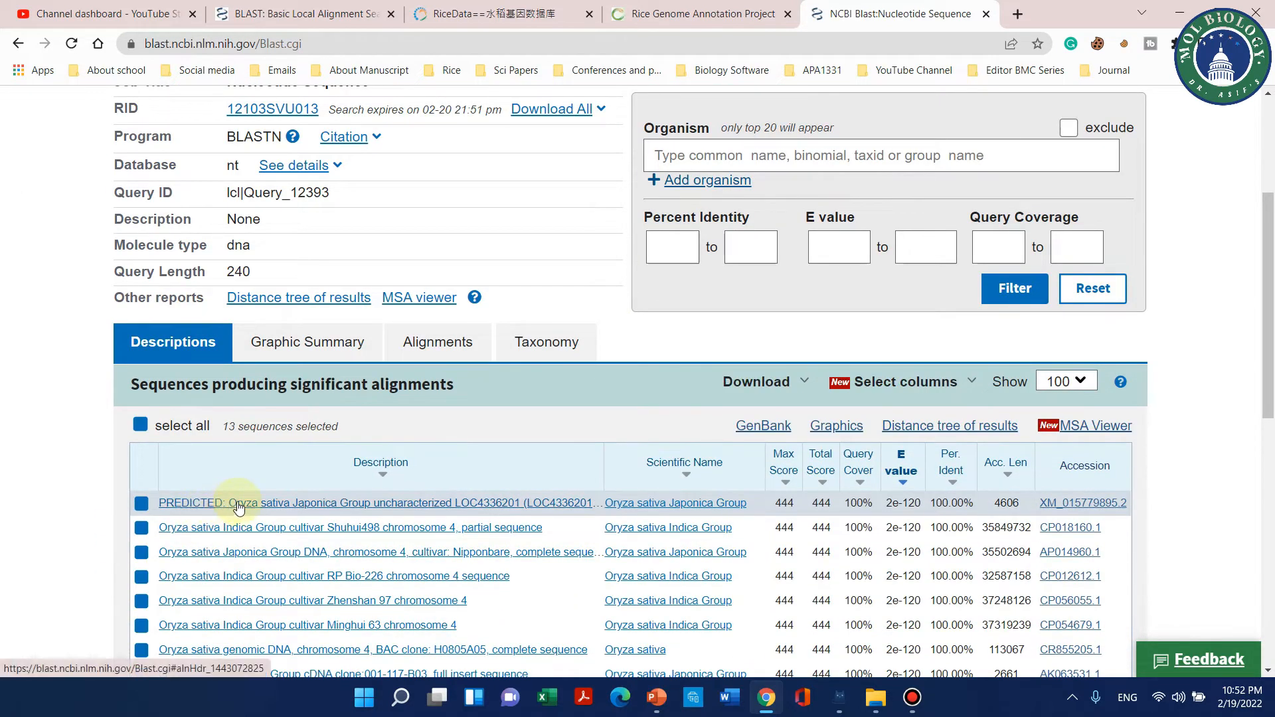
pyautogui.click(139, 425)
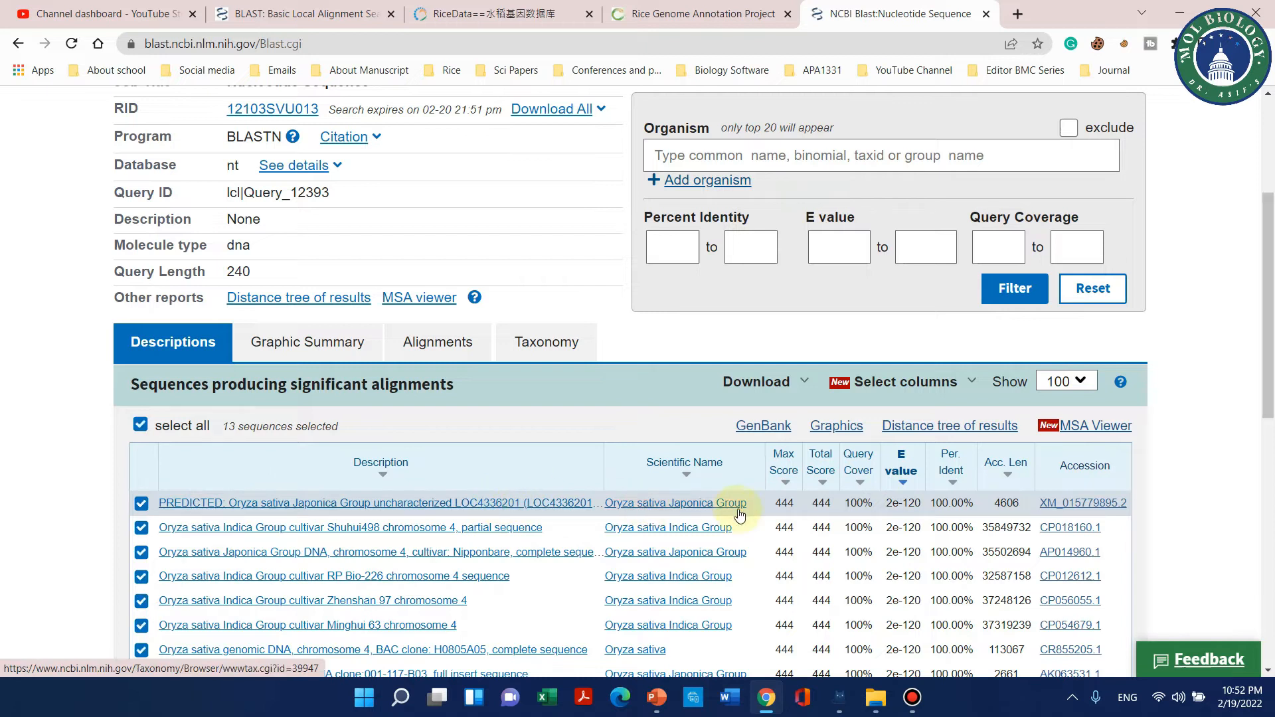
pyautogui.click(484, 13)
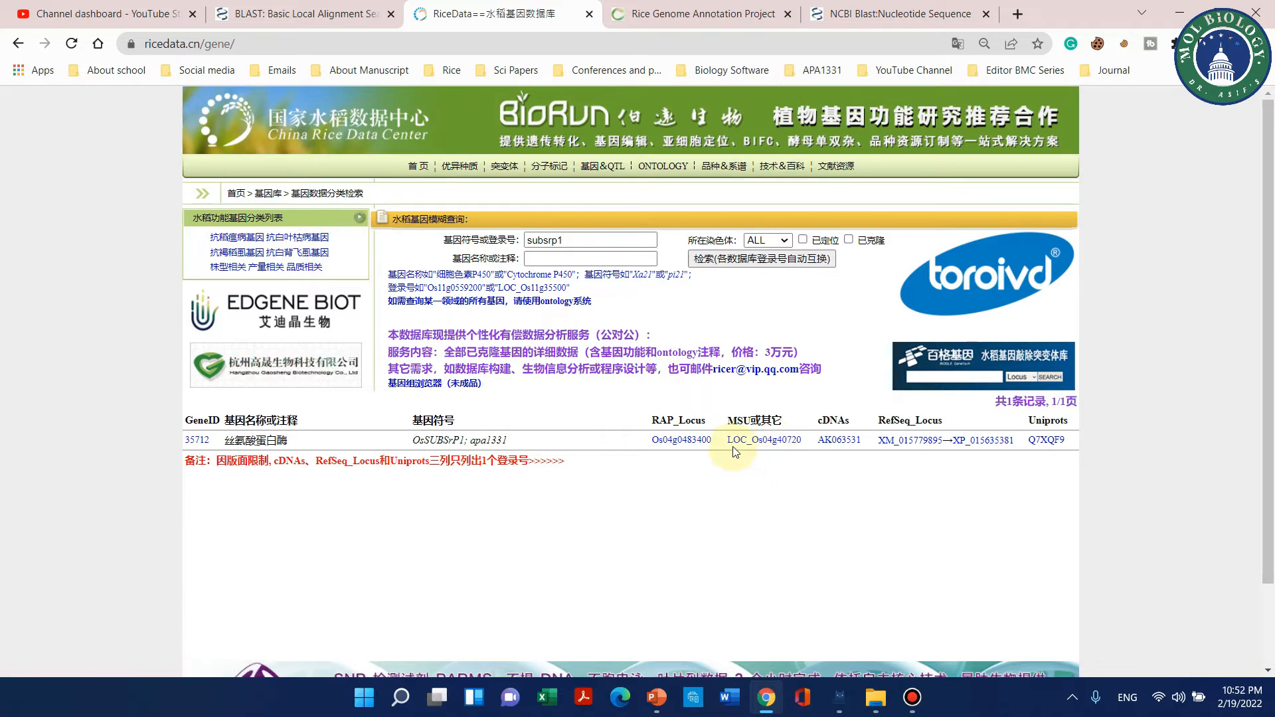
pyautogui.moveTo(760, 450)
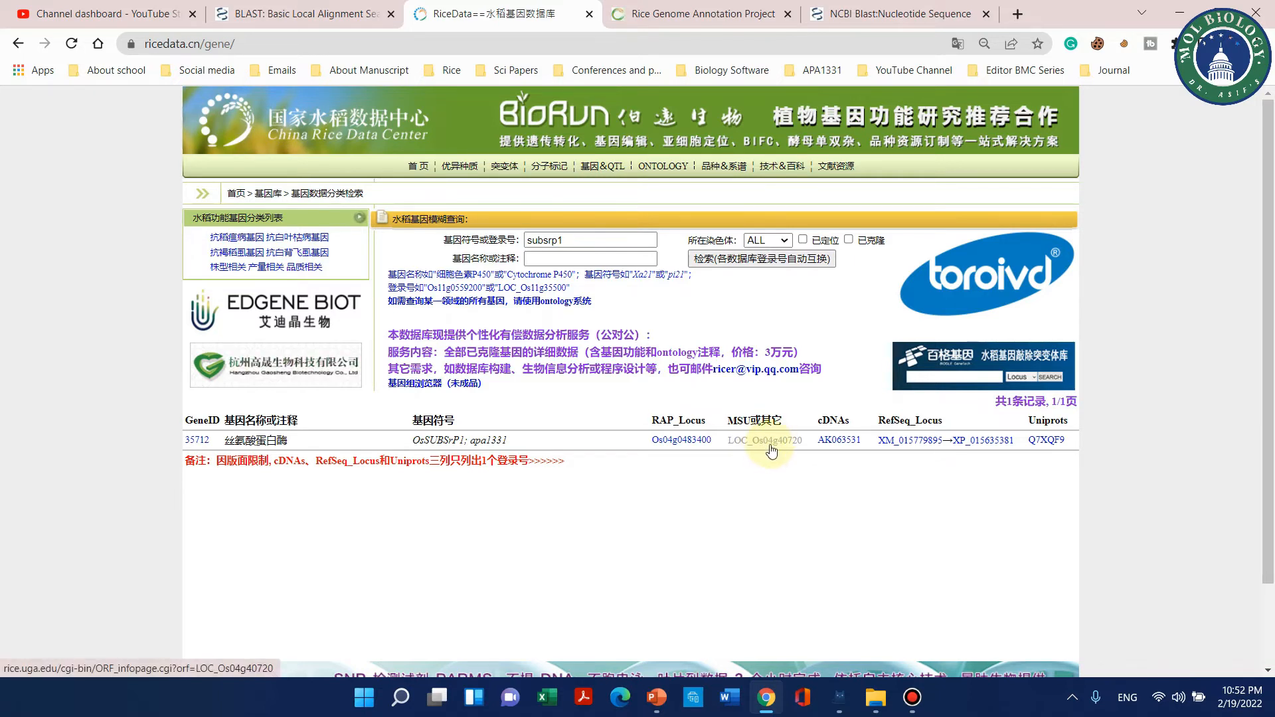
pyautogui.moveTo(800, 451)
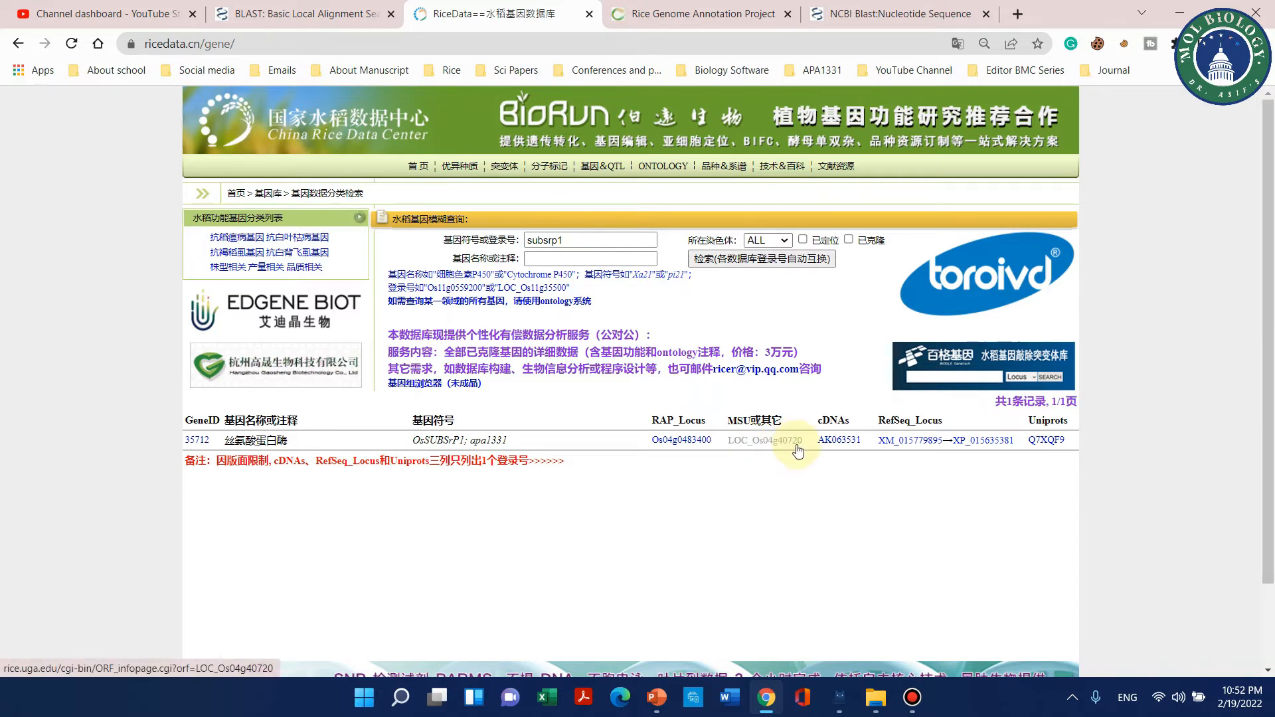
pyautogui.click(894, 13)
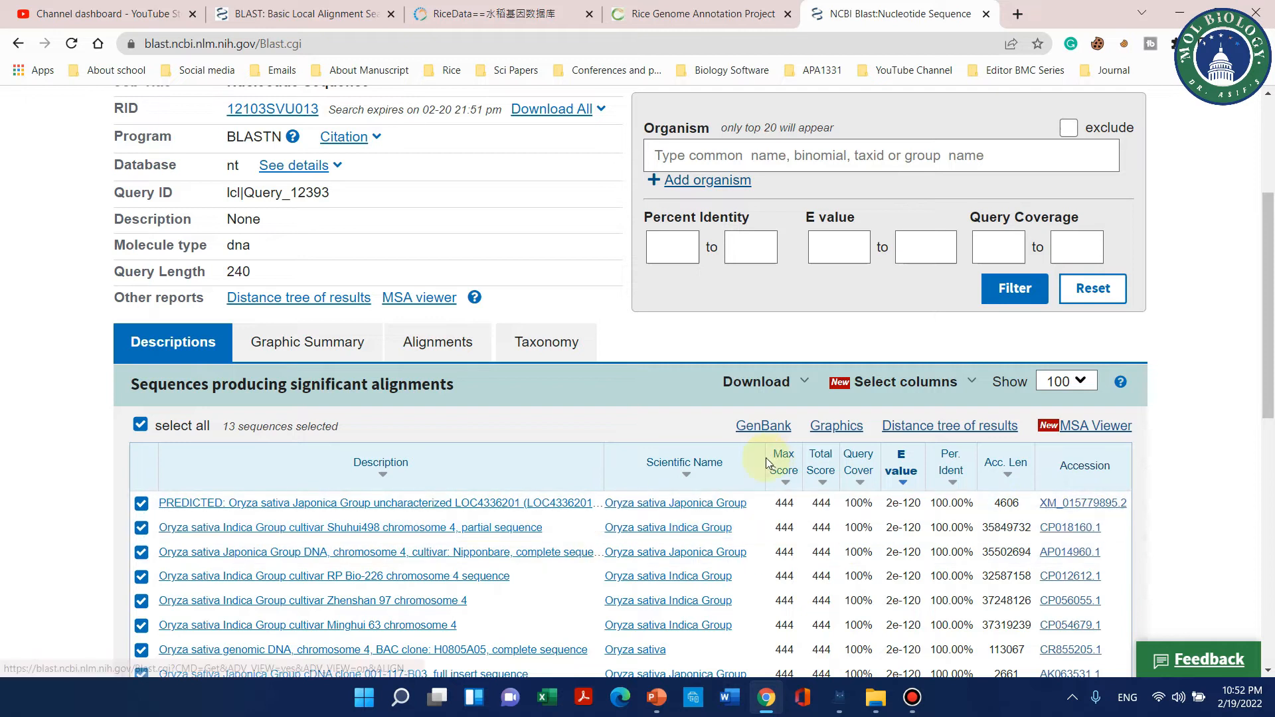
pyautogui.moveTo(284, 528)
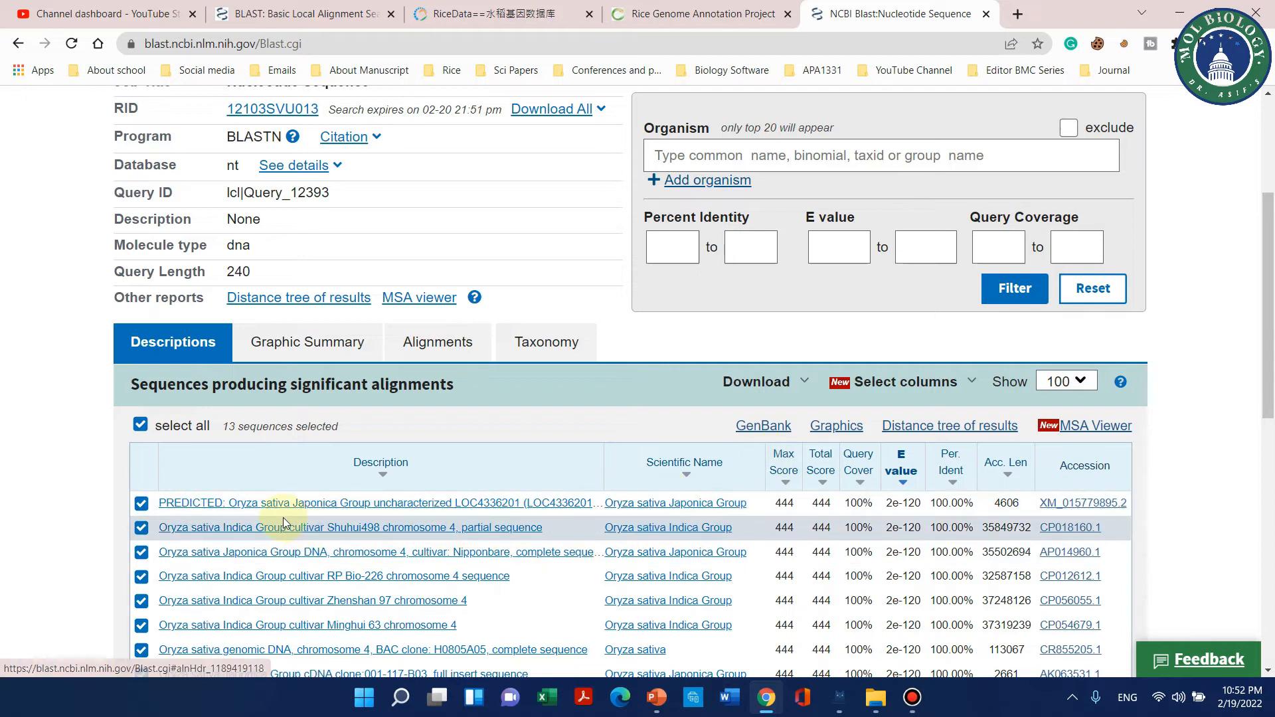
pyautogui.scroll(-3)
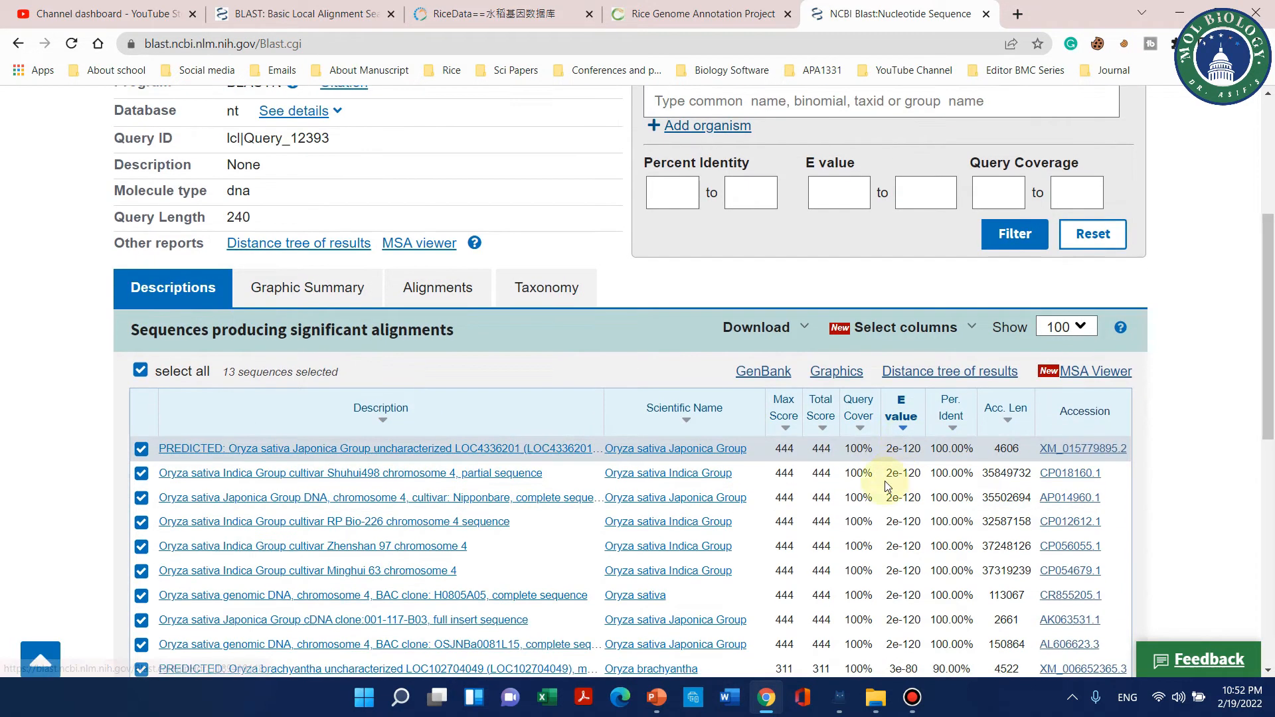
pyautogui.scroll(-3)
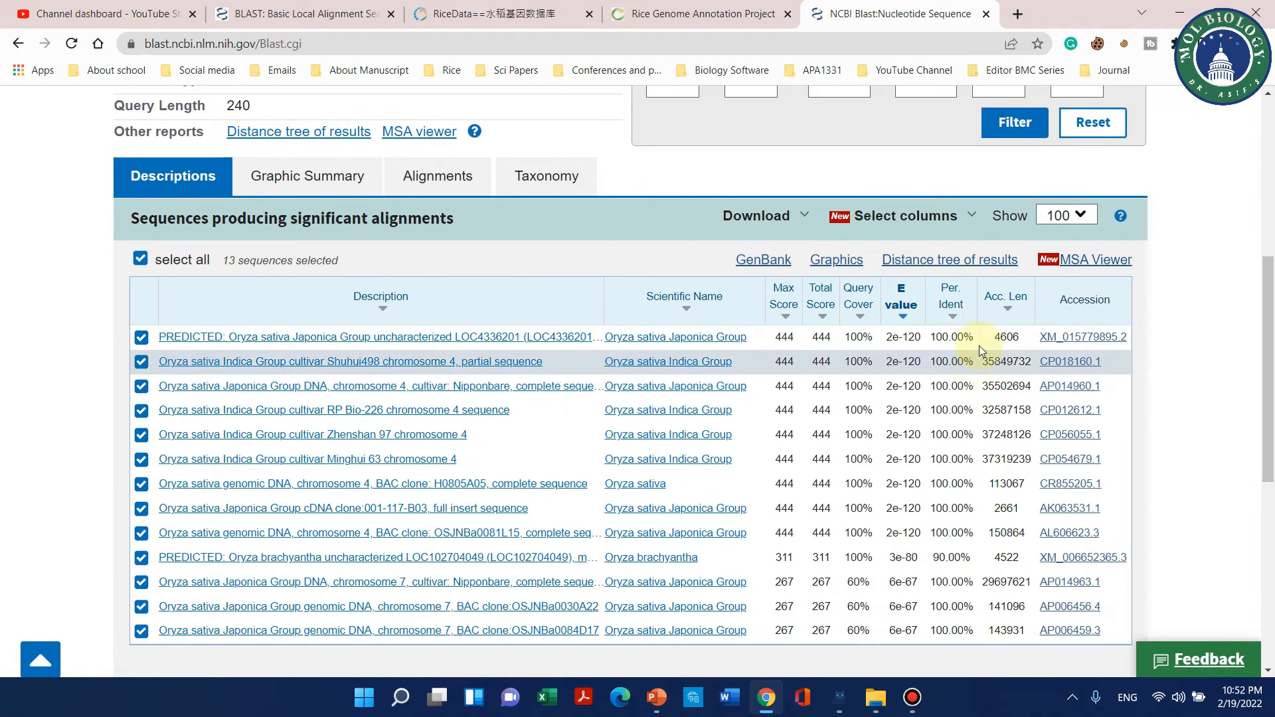
pyautogui.scroll(-3)
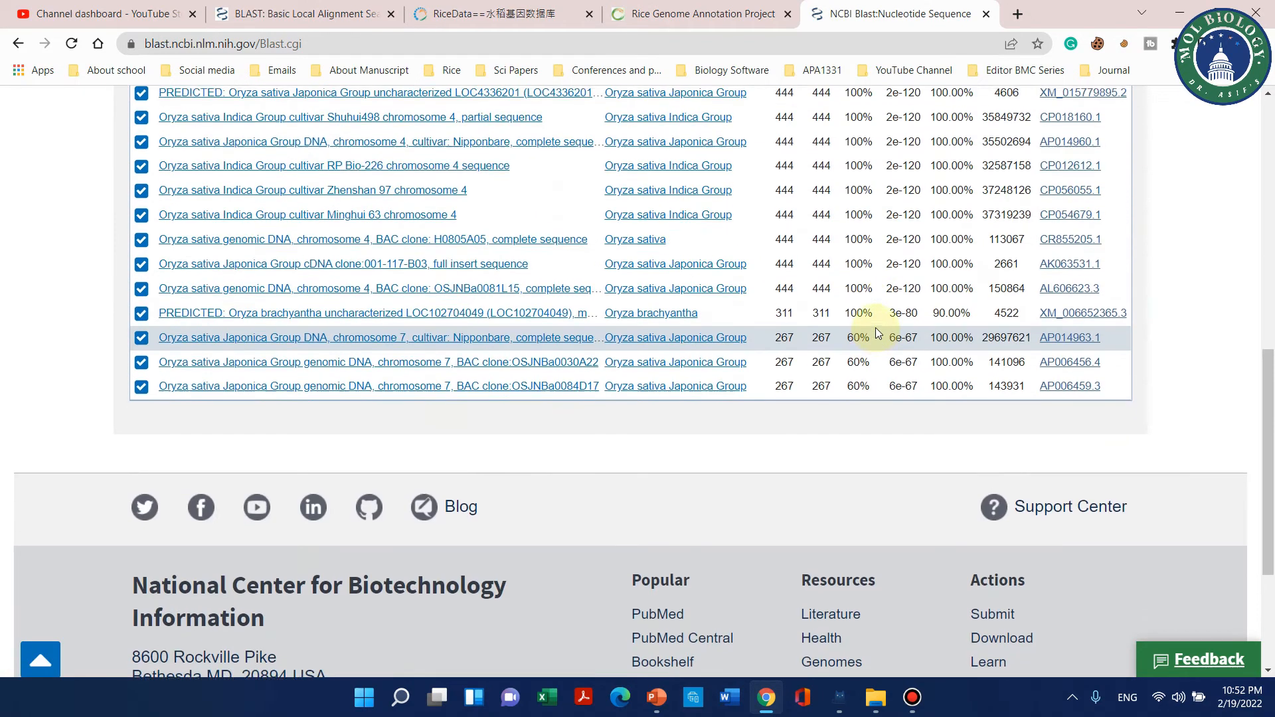
pyautogui.scroll(3)
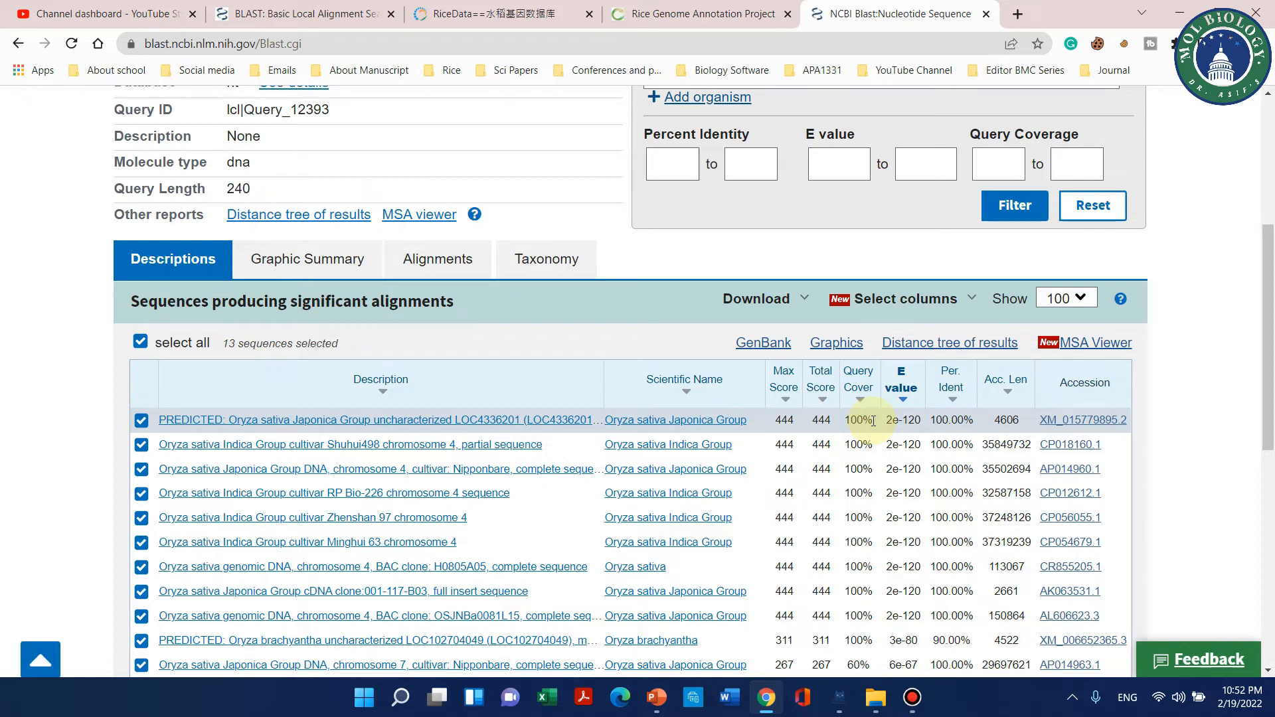
pyautogui.scroll(-3)
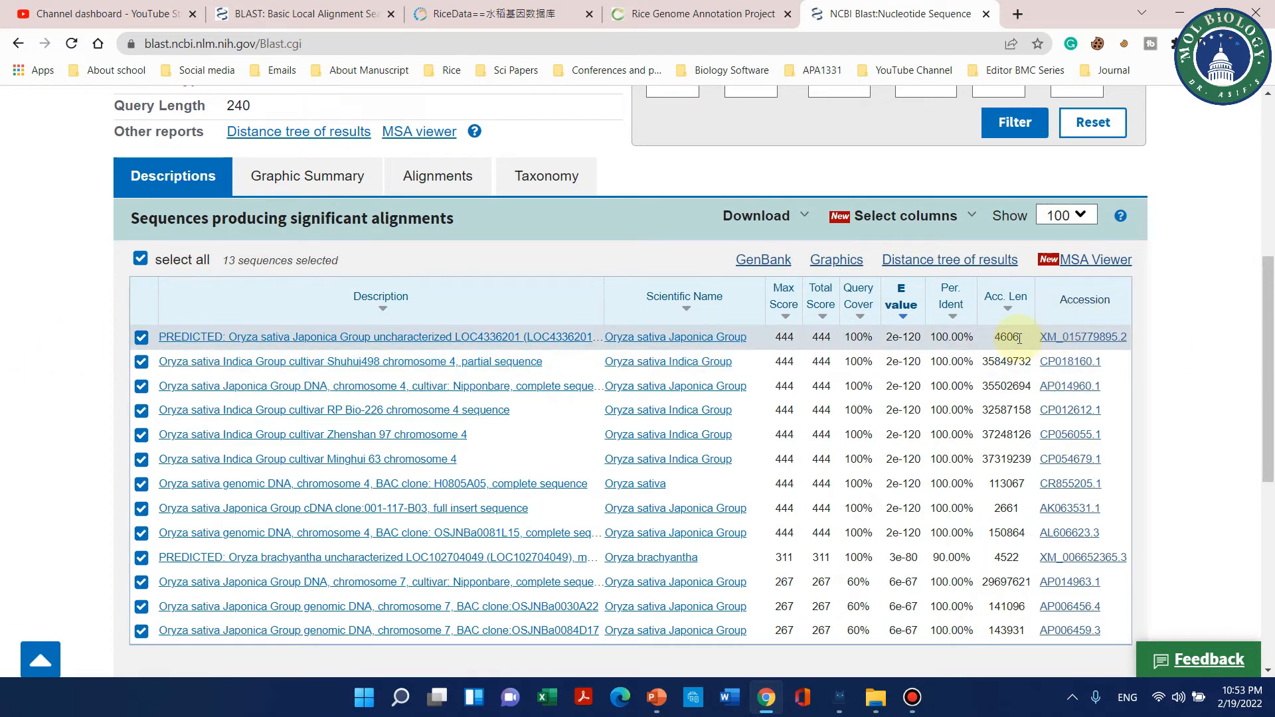
pyautogui.moveTo(1066, 333)
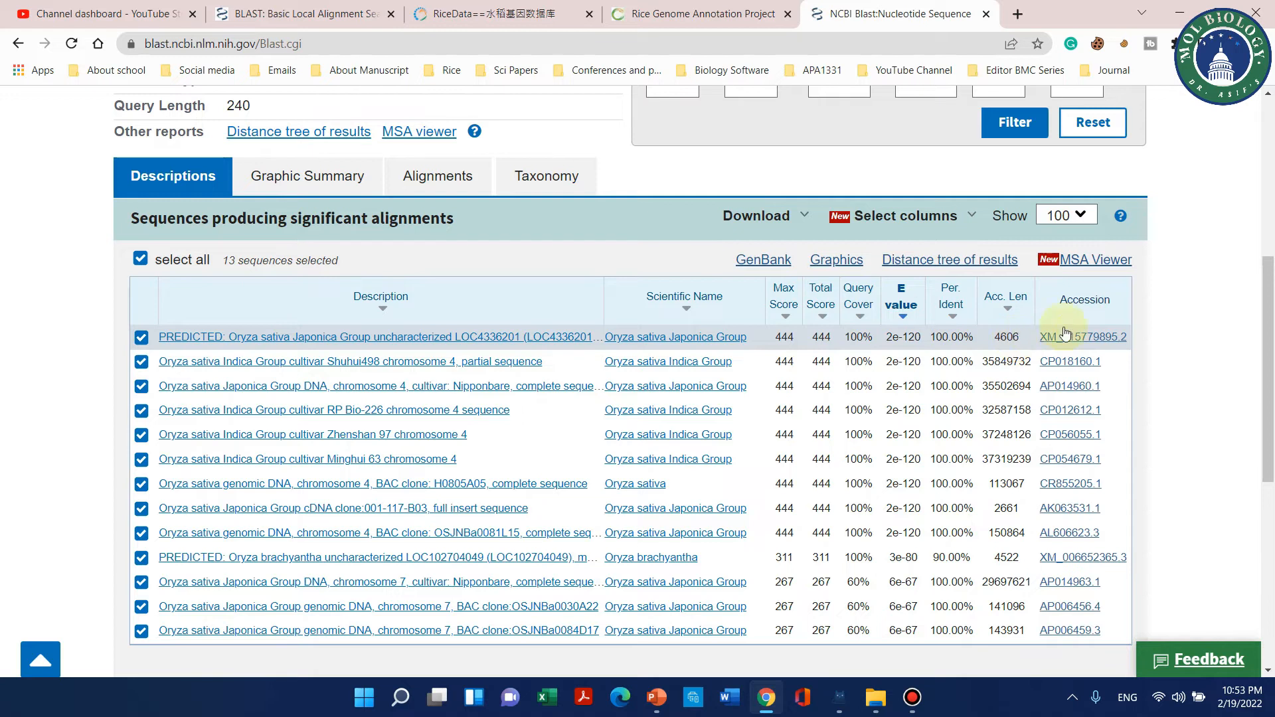
# Follow the XM_015779895.2 accession to its GenBank record with CDS and protein translation.
pyautogui.click(1083, 336)
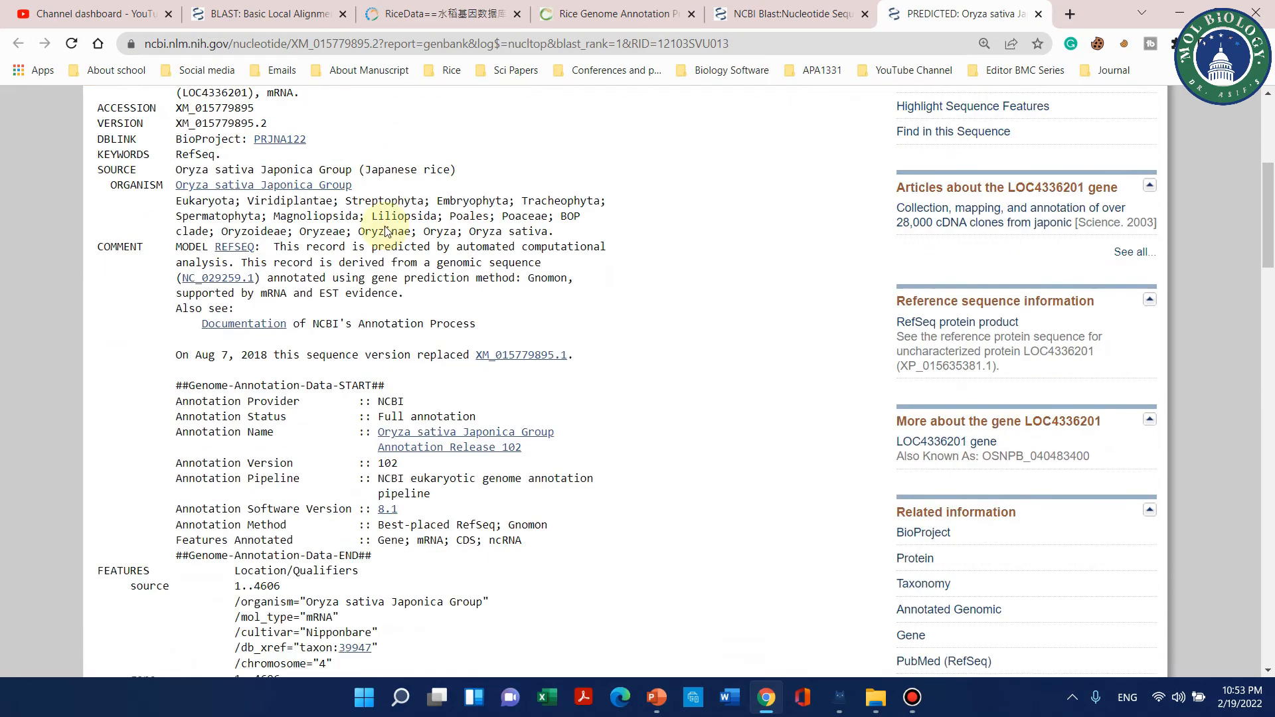
pyautogui.scroll(-3)
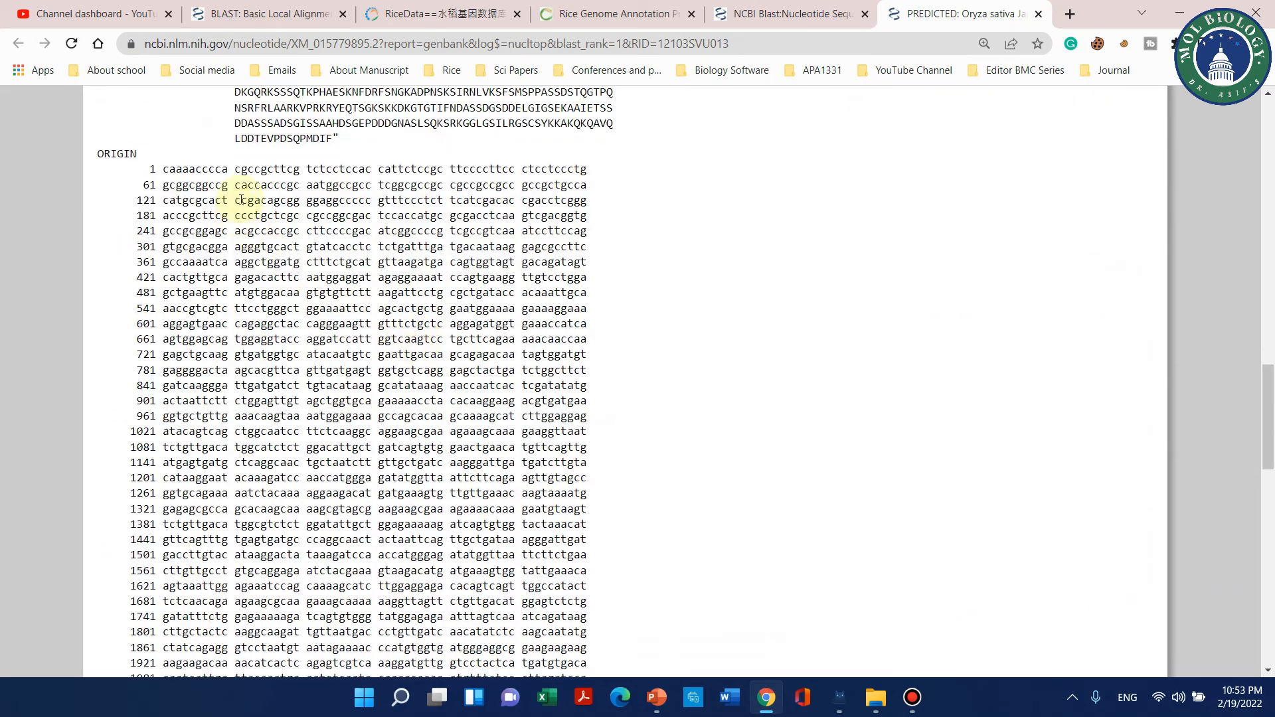
pyautogui.scroll(-3)
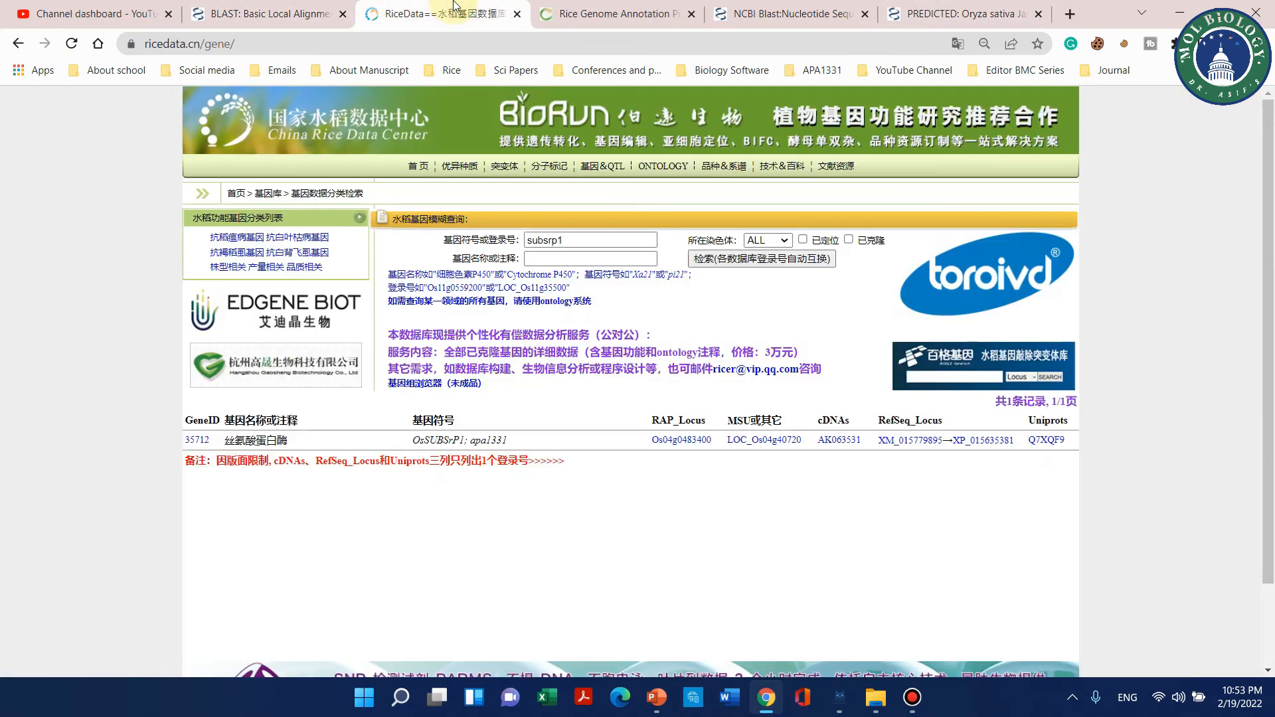
pyautogui.click(959, 14)
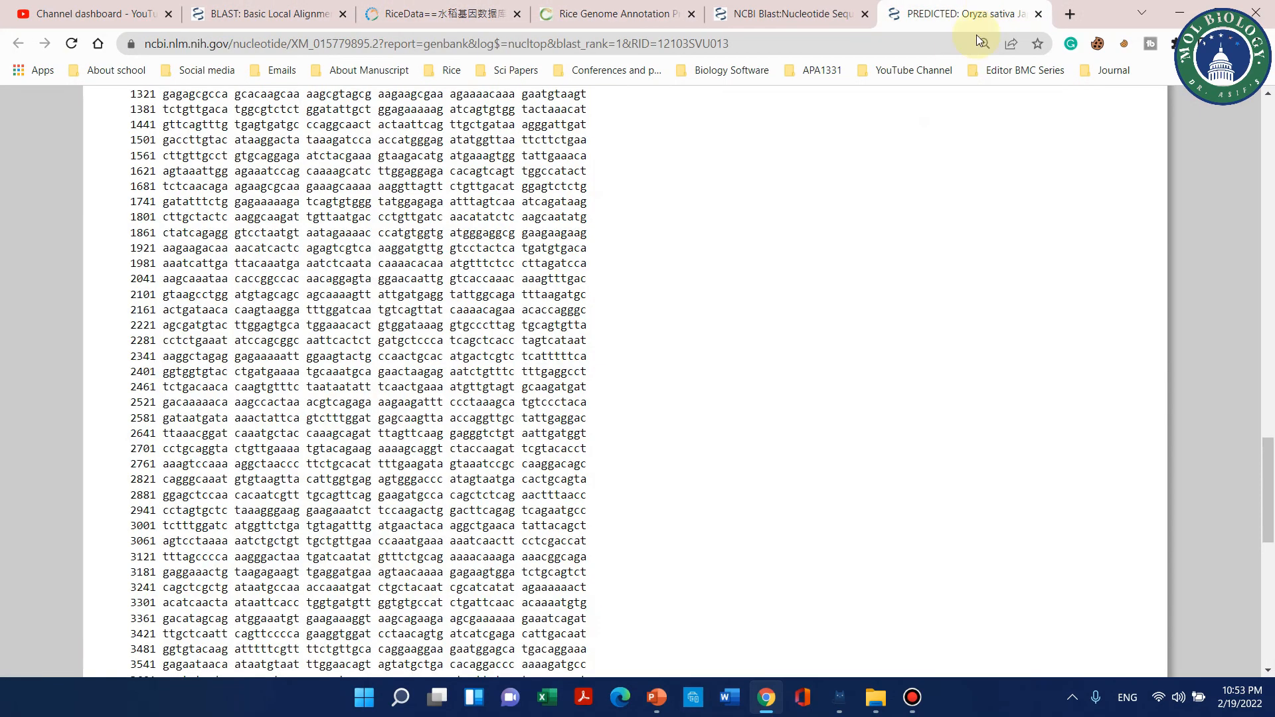
# Scroll the GenBank record between the ORIGIN sequence and its header features.
pyautogui.scroll(-3)
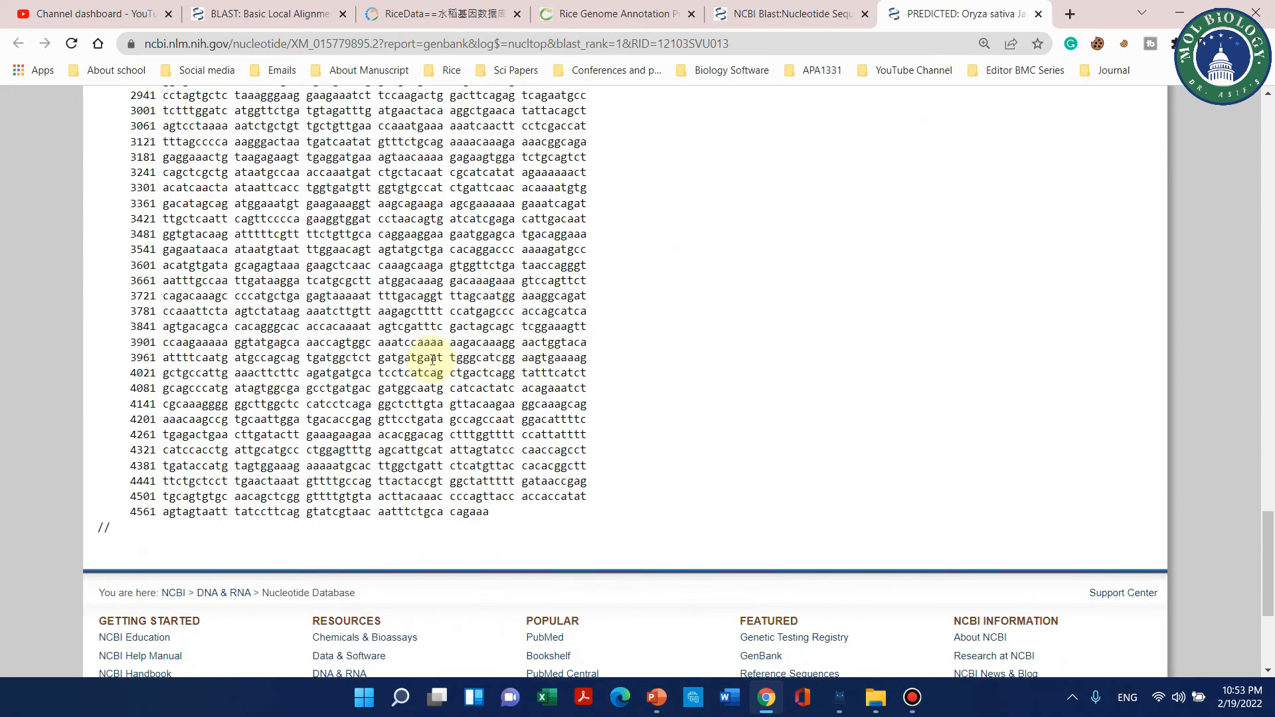
pyautogui.scroll(3)
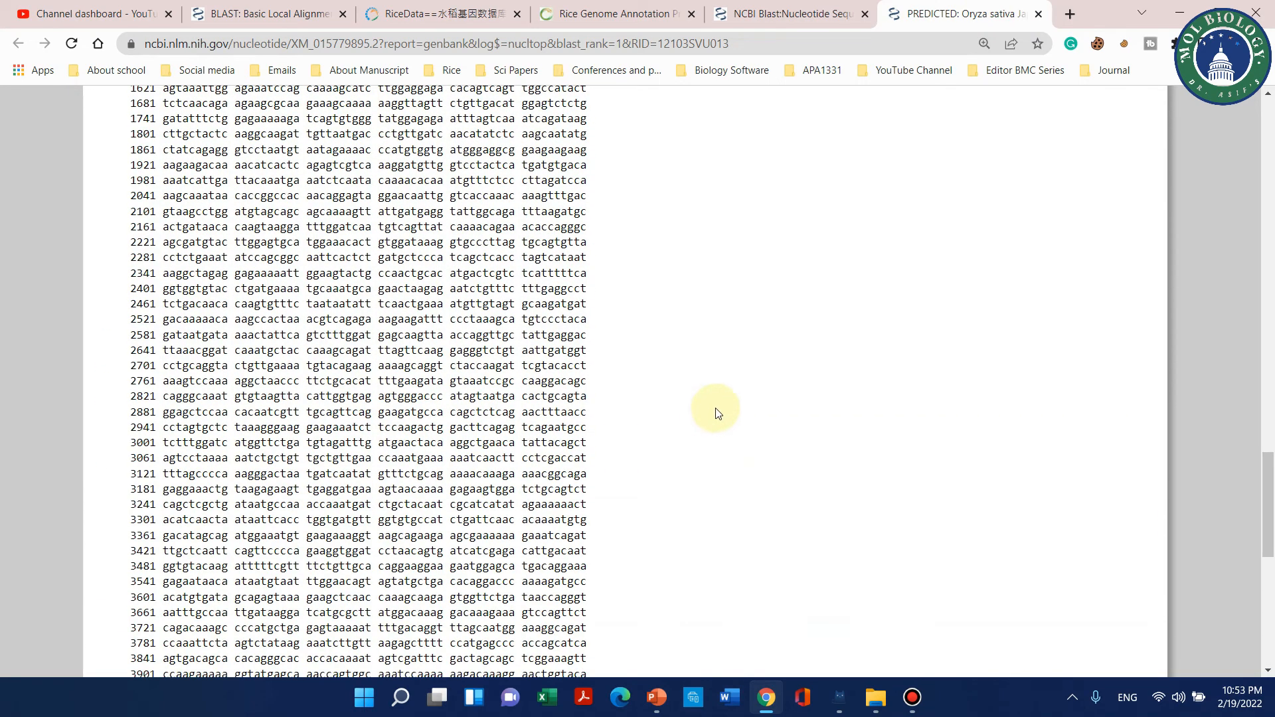
pyautogui.scroll(3)
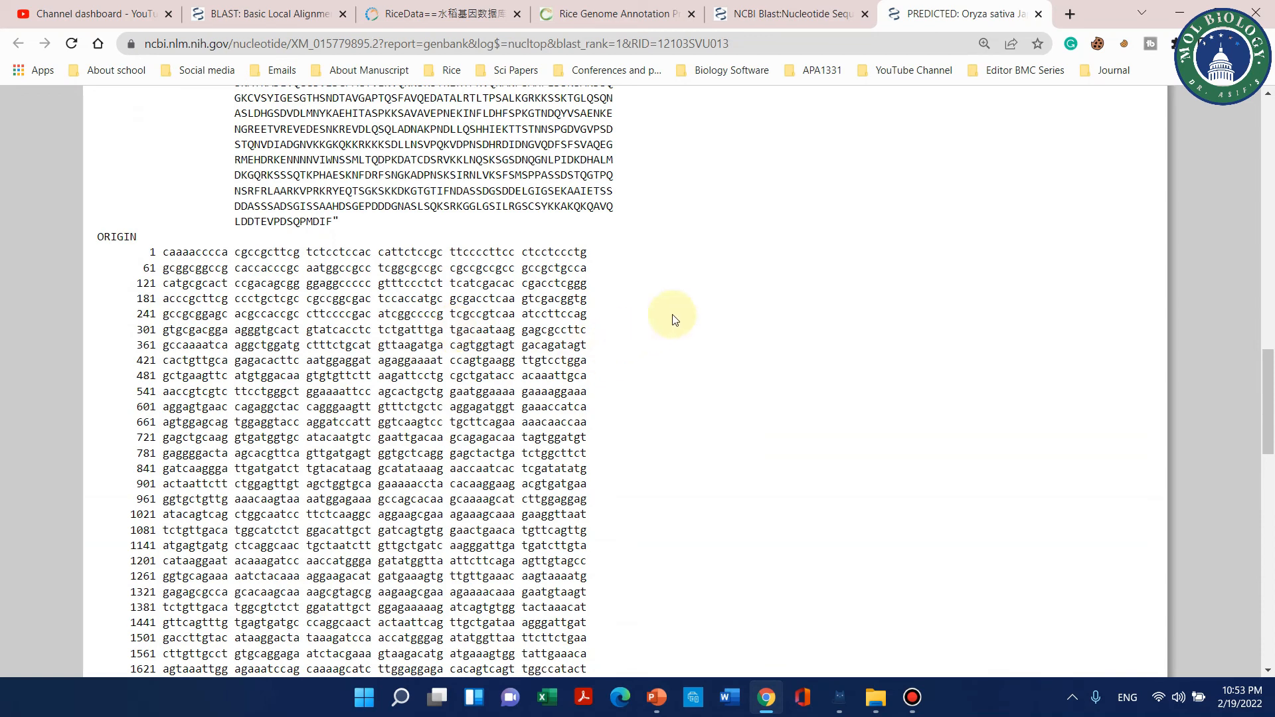
pyautogui.moveTo(779, 384)
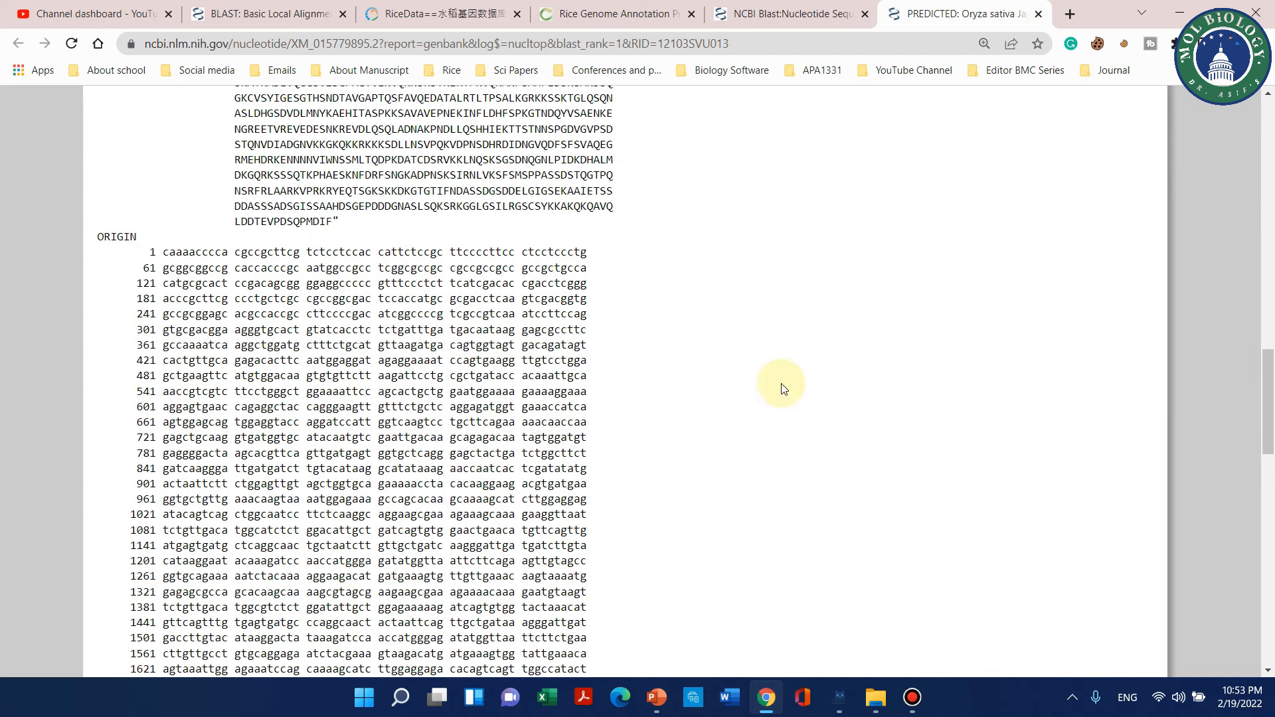
pyautogui.moveTo(947, 381)
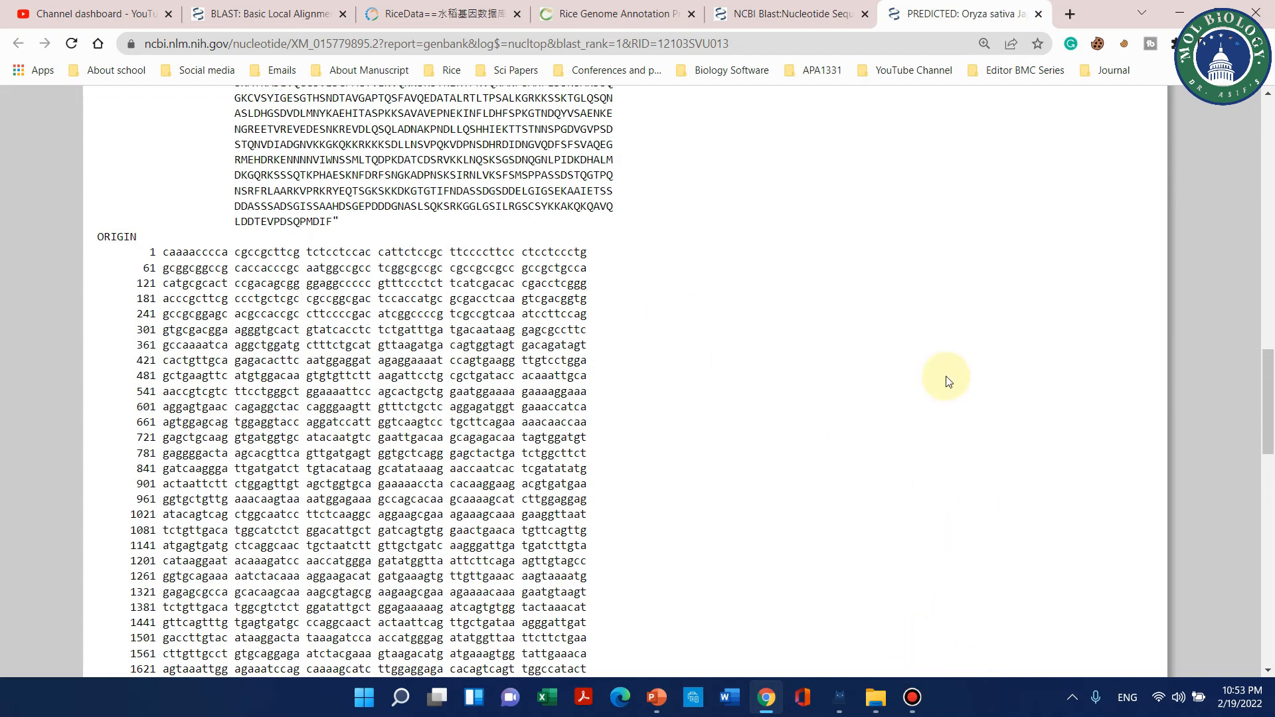
pyautogui.scroll(3)
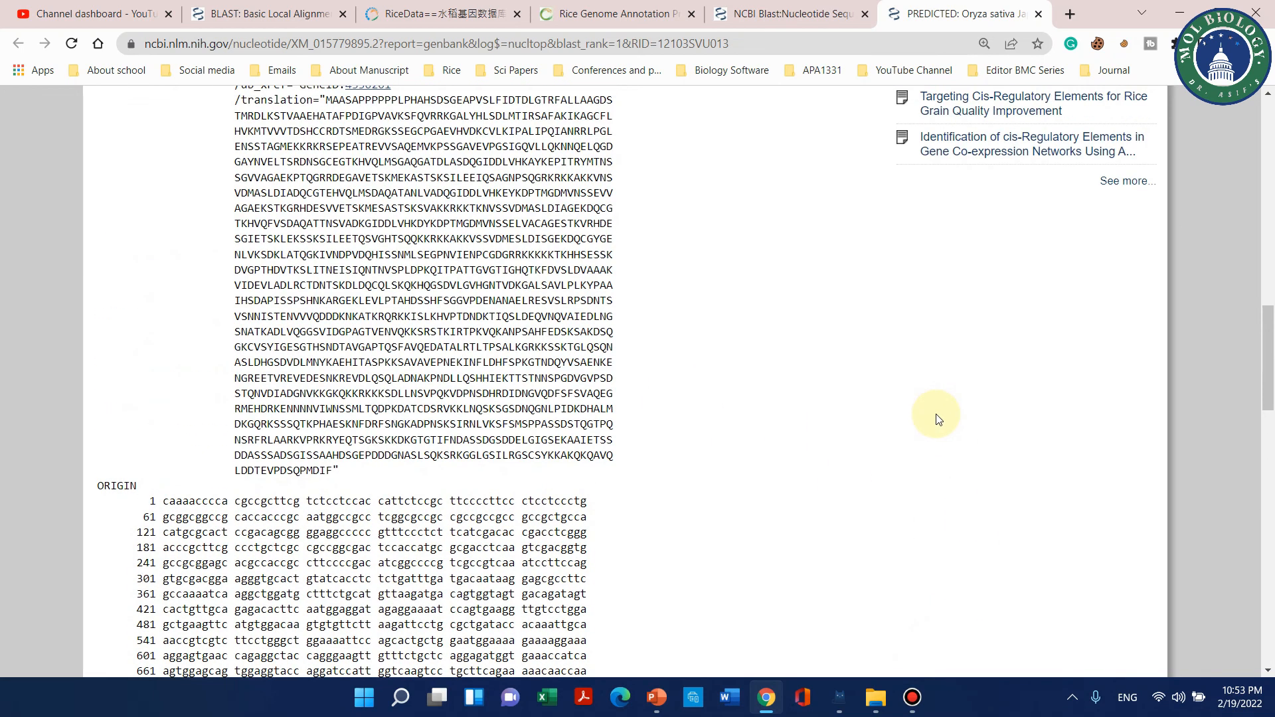
pyautogui.scroll(3)
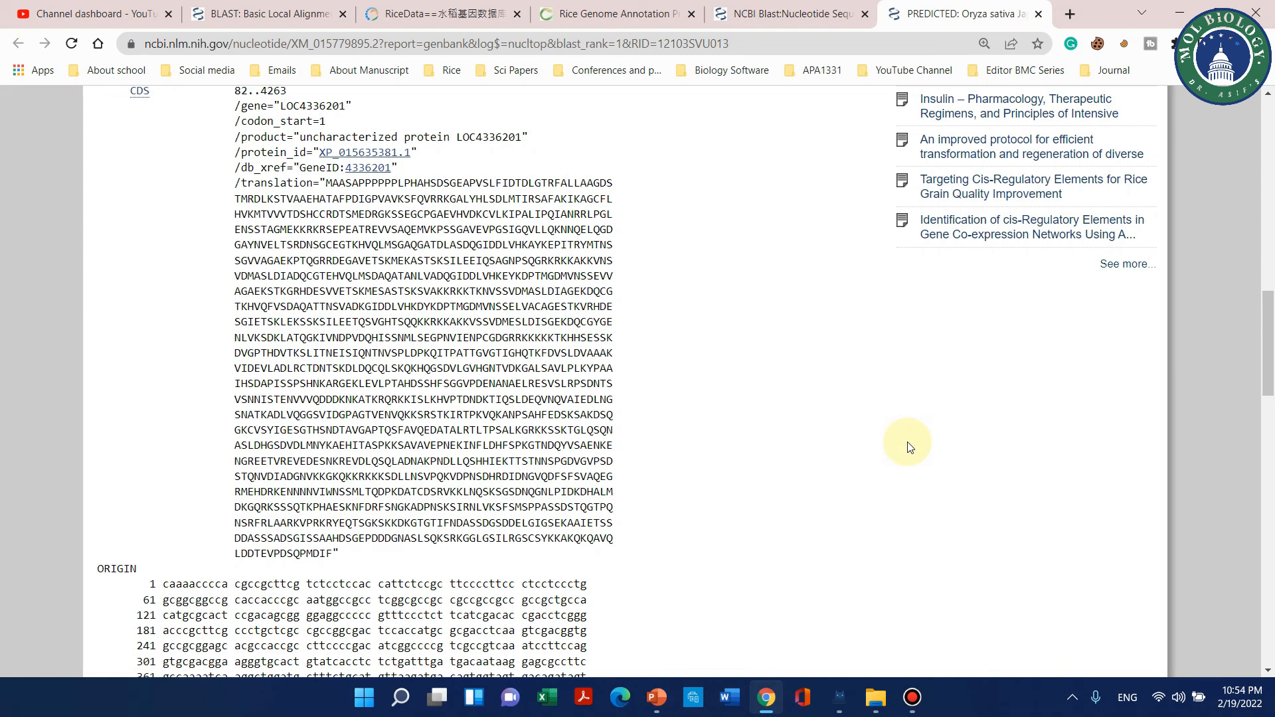
pyautogui.moveTo(919, 478)
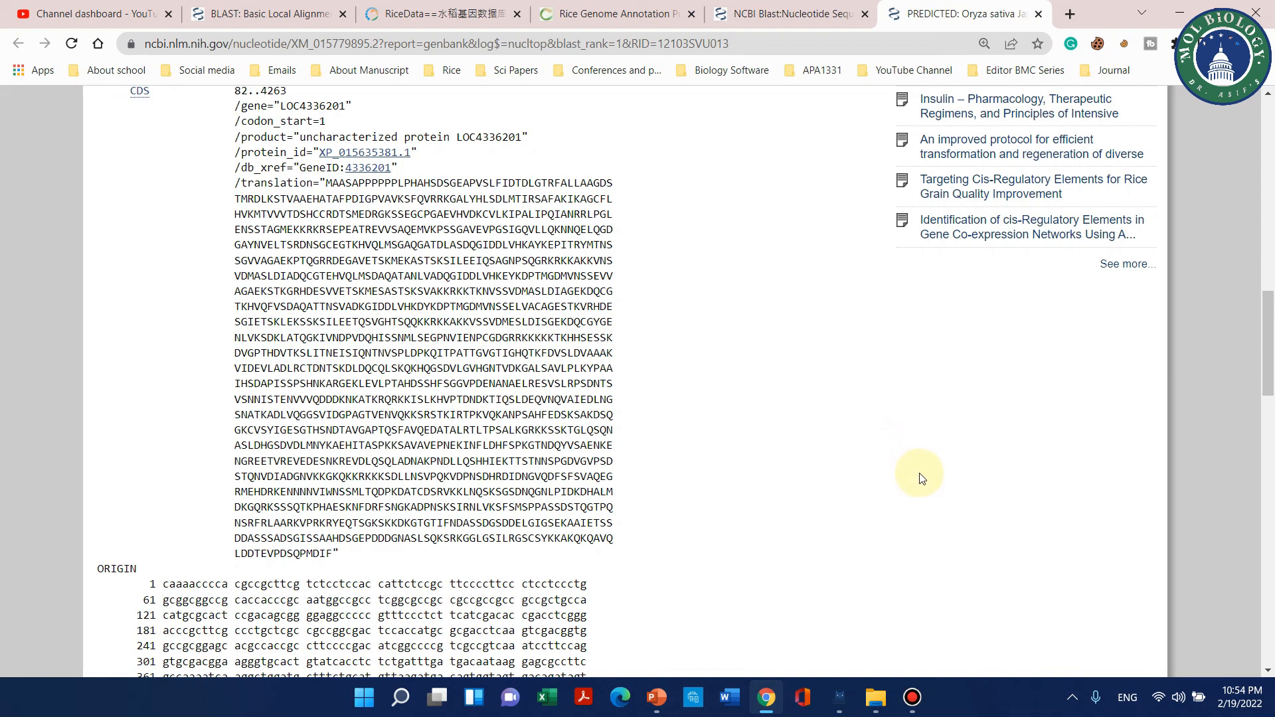